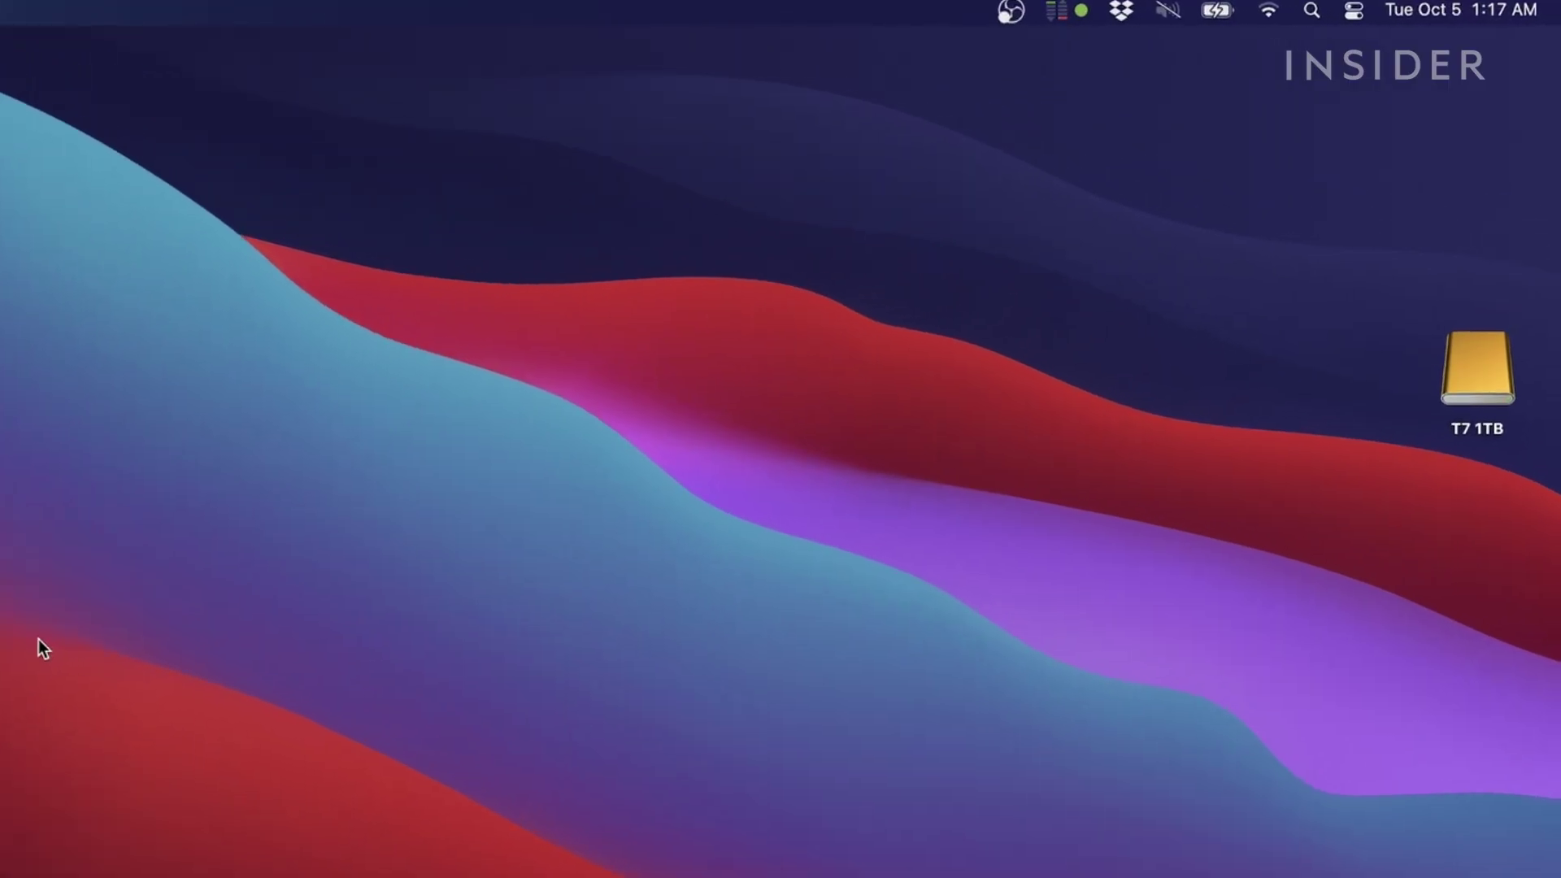
Launch System Preferences from the Apple menu.
{"action": "left_click", "coordinate": [1478, 384]}
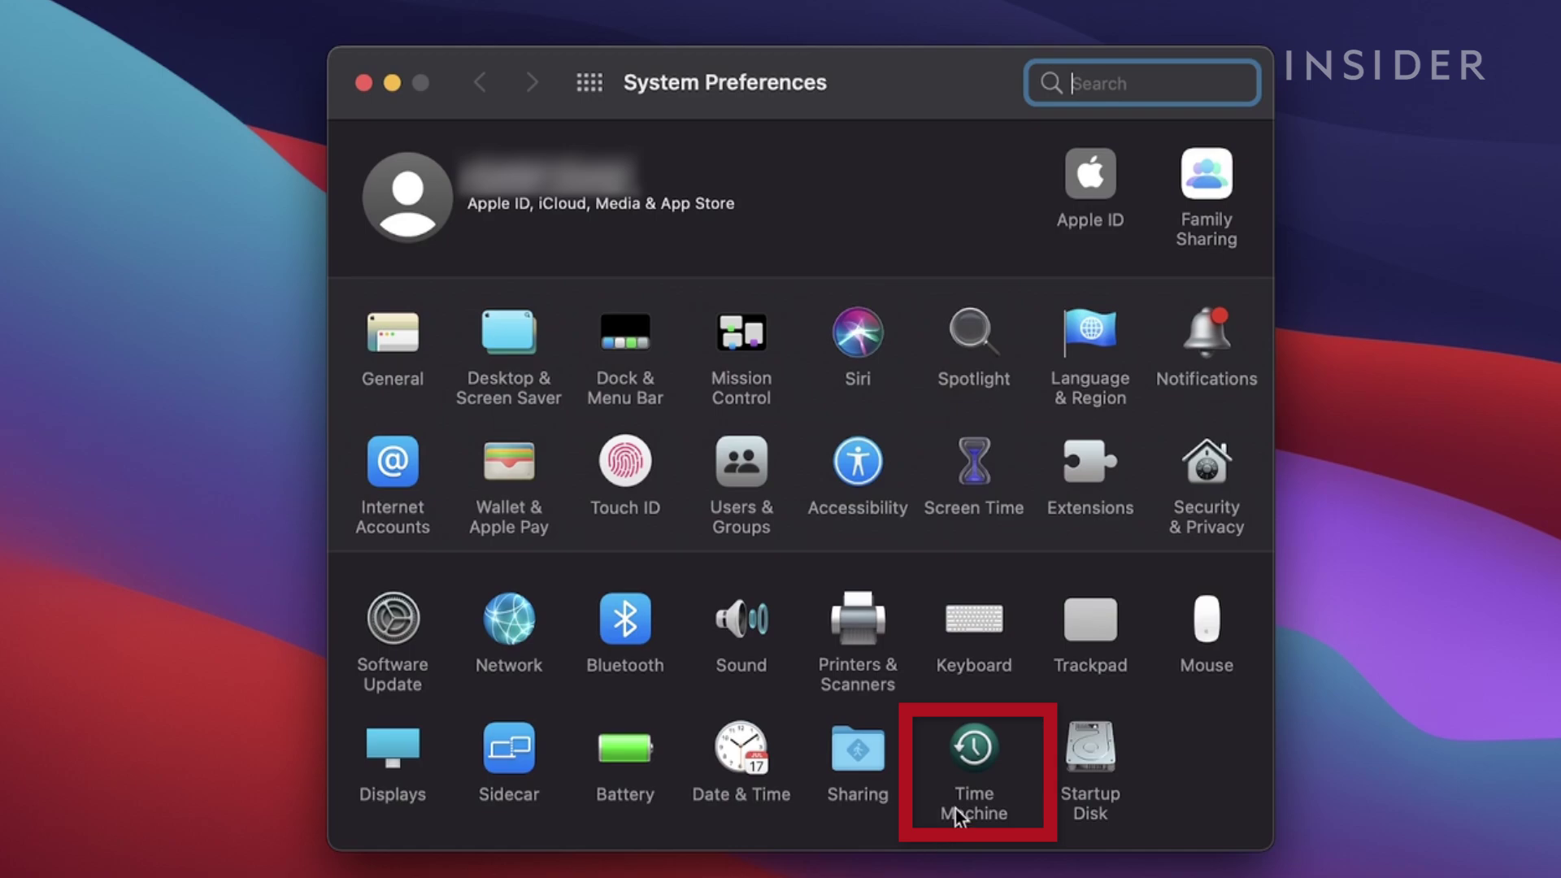
Choose the T7 1TB drive as the Time Machine backup disk and confirm Use Disk.
{"action": "left_click", "coordinate": [973, 745]}
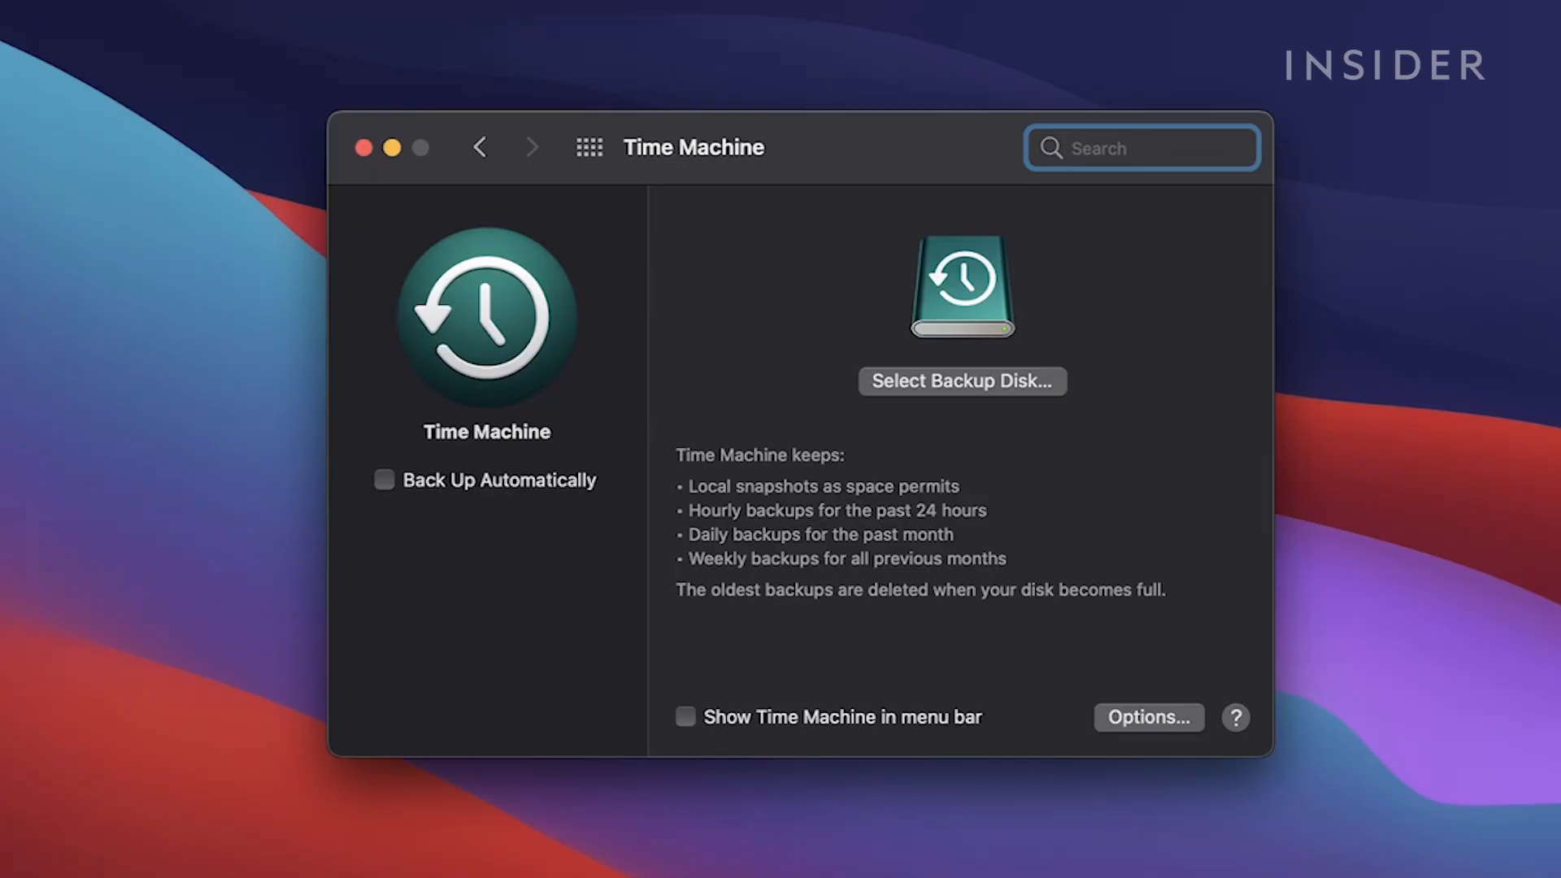
{"action": "left_click", "coordinate": [962, 381]}
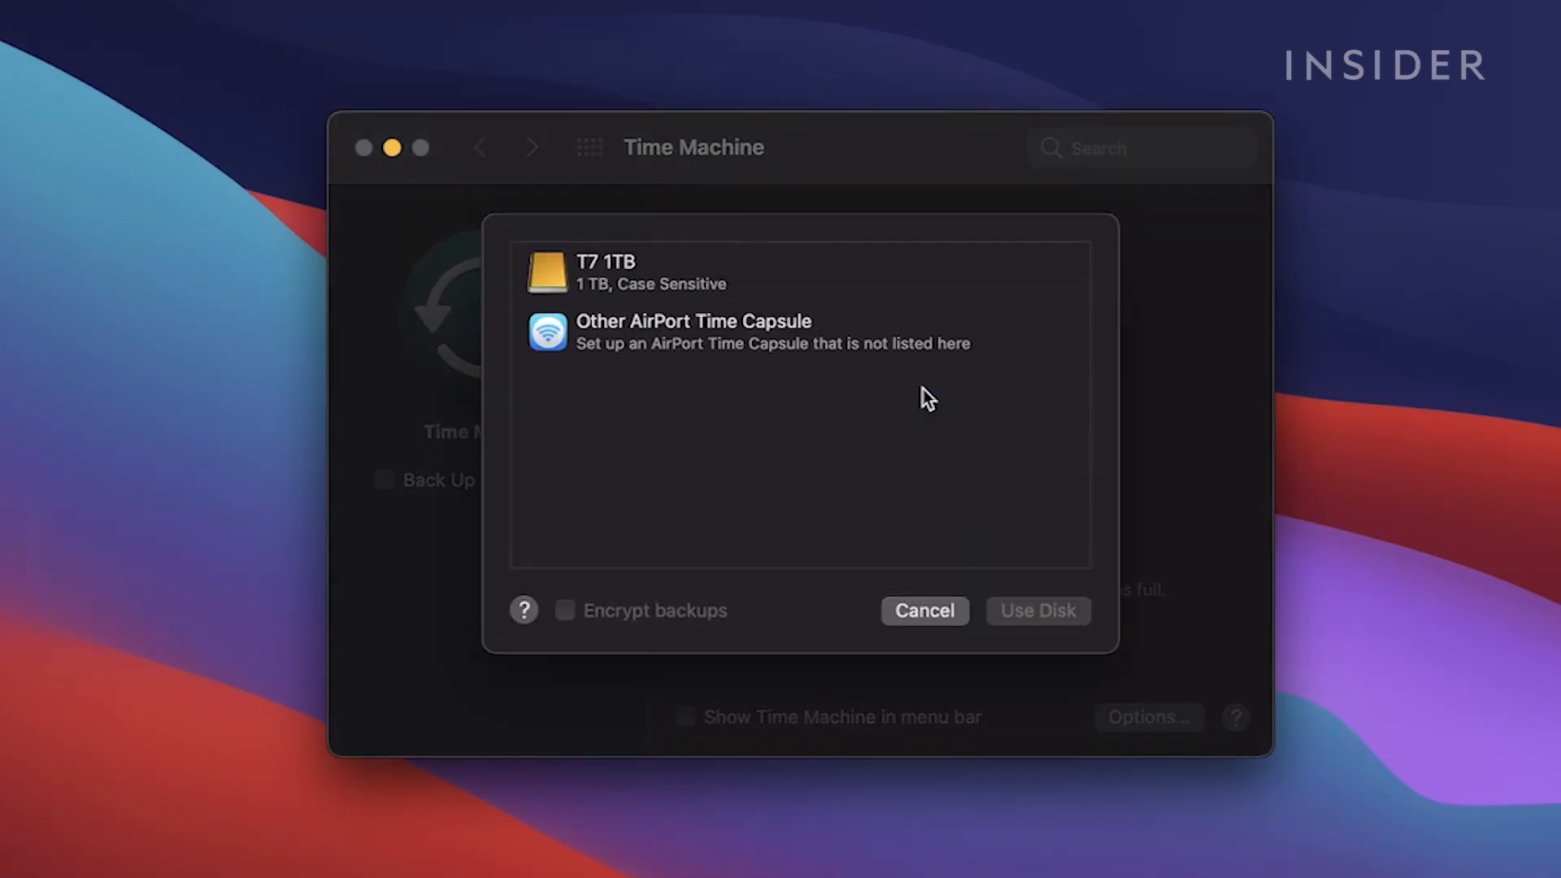
{"action": "left_click", "coordinate": [697, 273]}
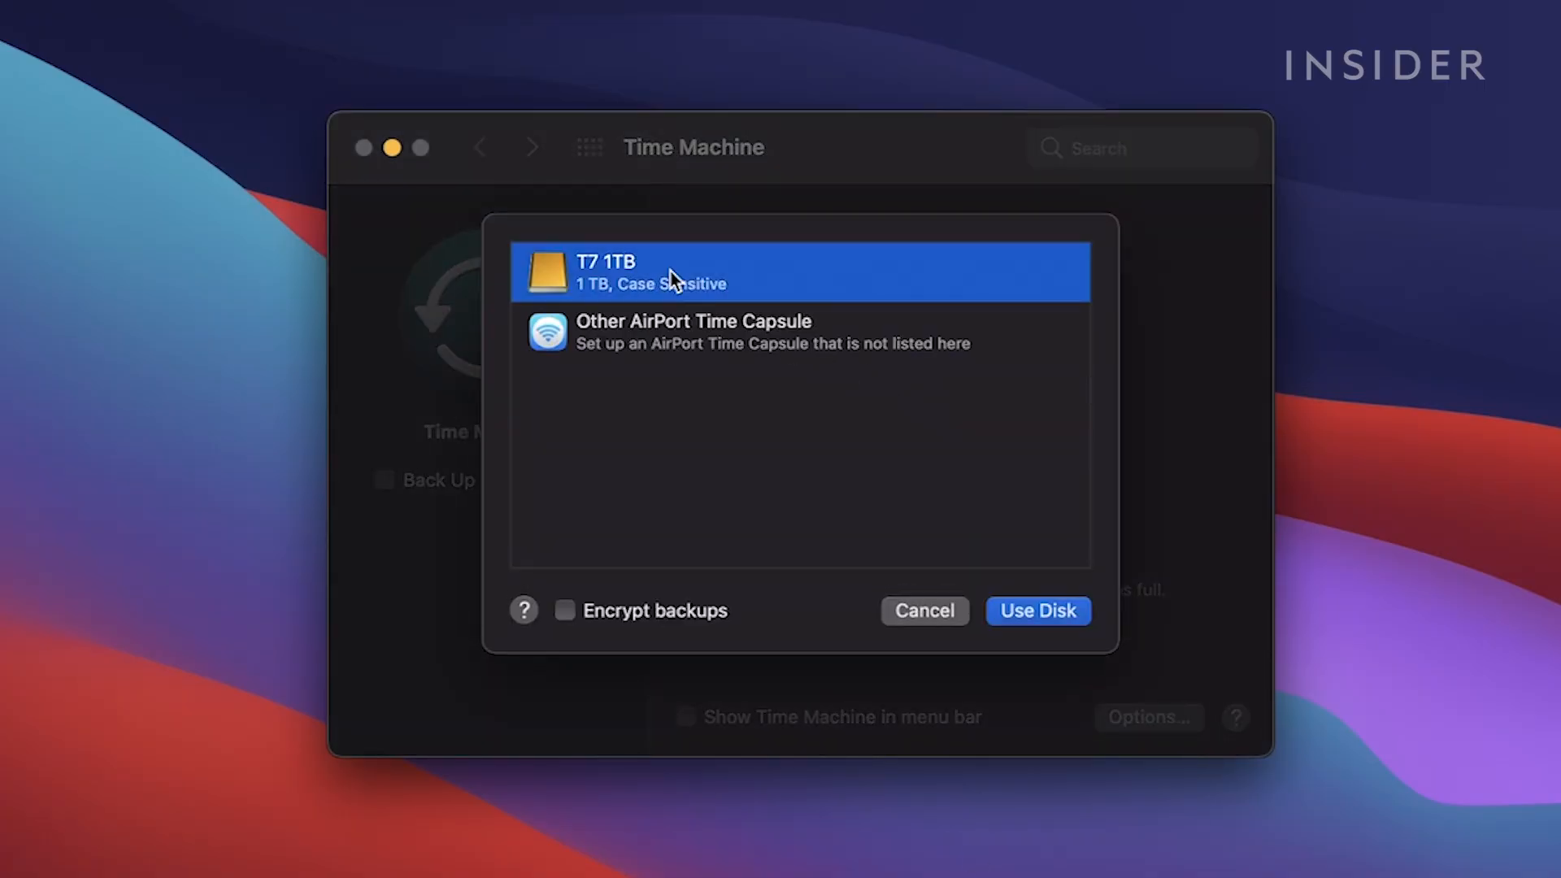
{"action": "mouse_move", "coordinate": [815, 325]}
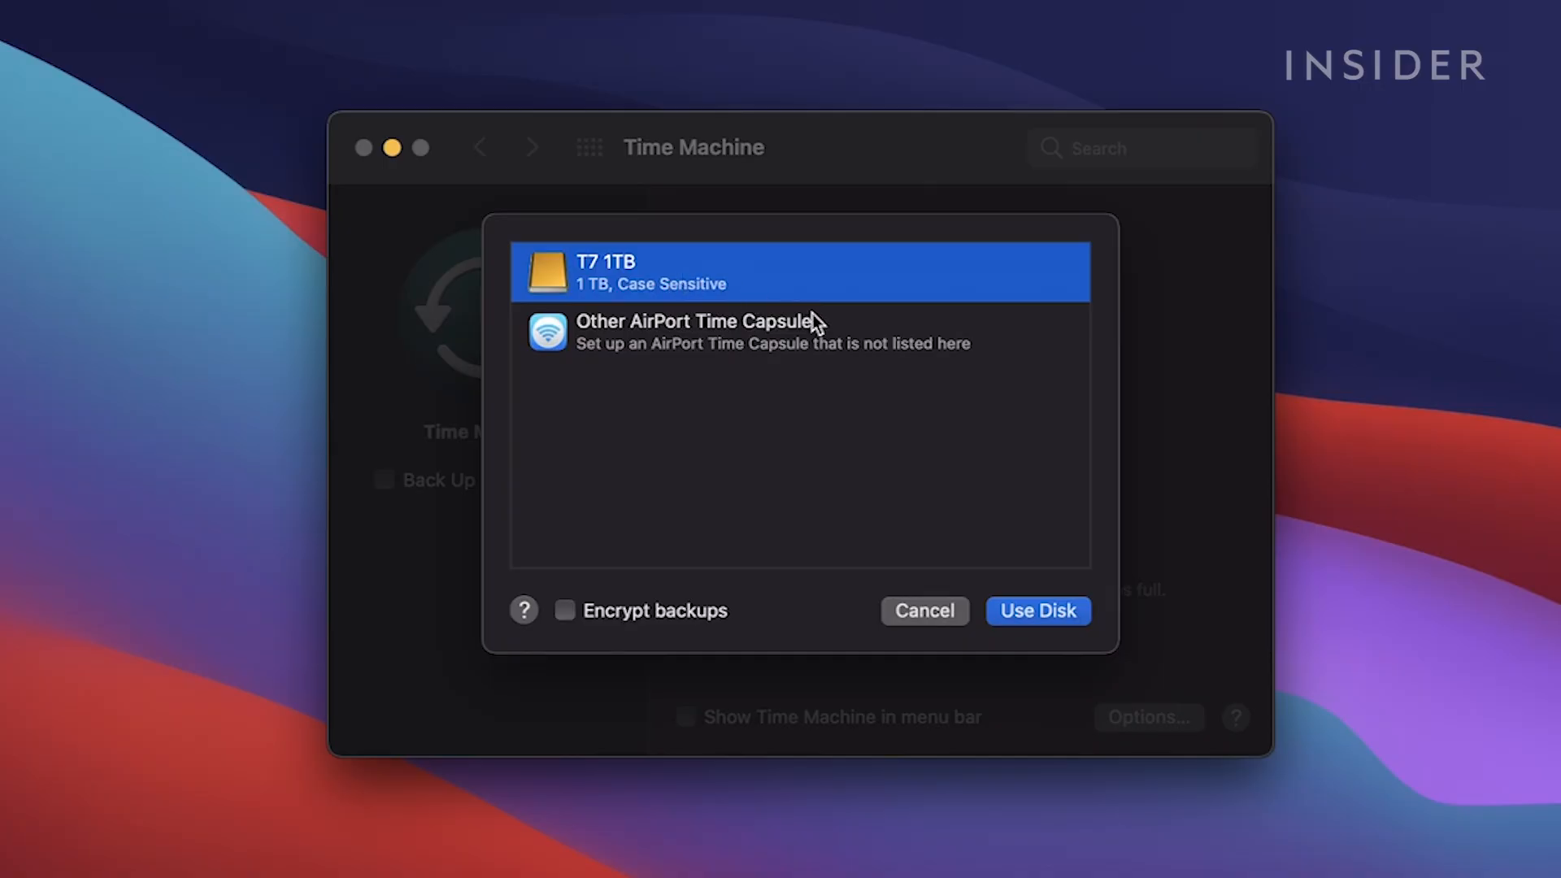
{"action": "left_click", "coordinate": [1036, 610]}
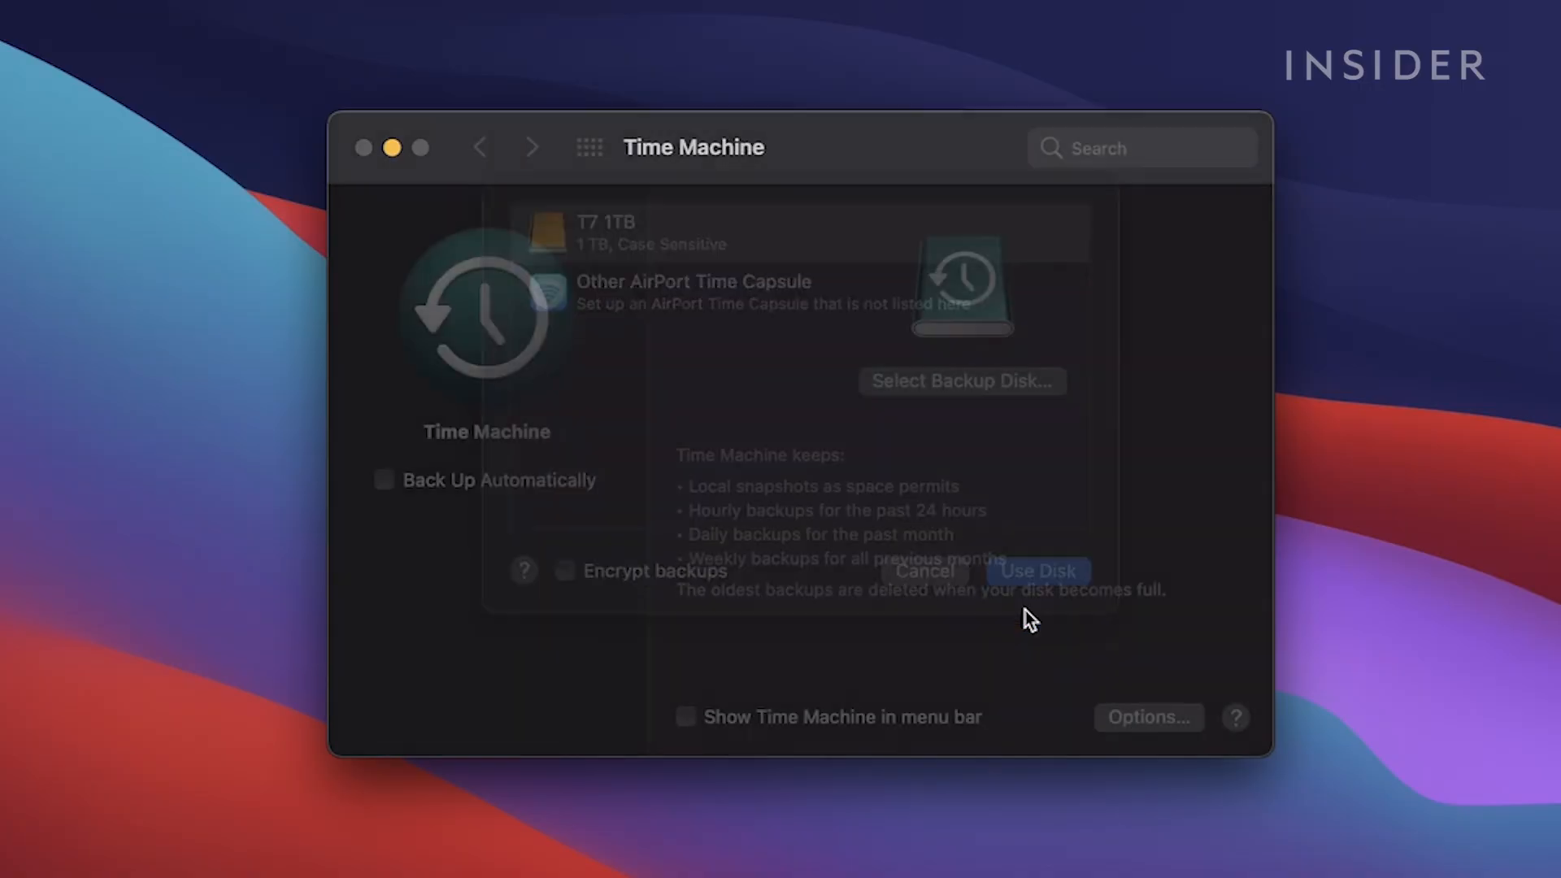
{"action": "left_click", "coordinate": [1036, 571]}
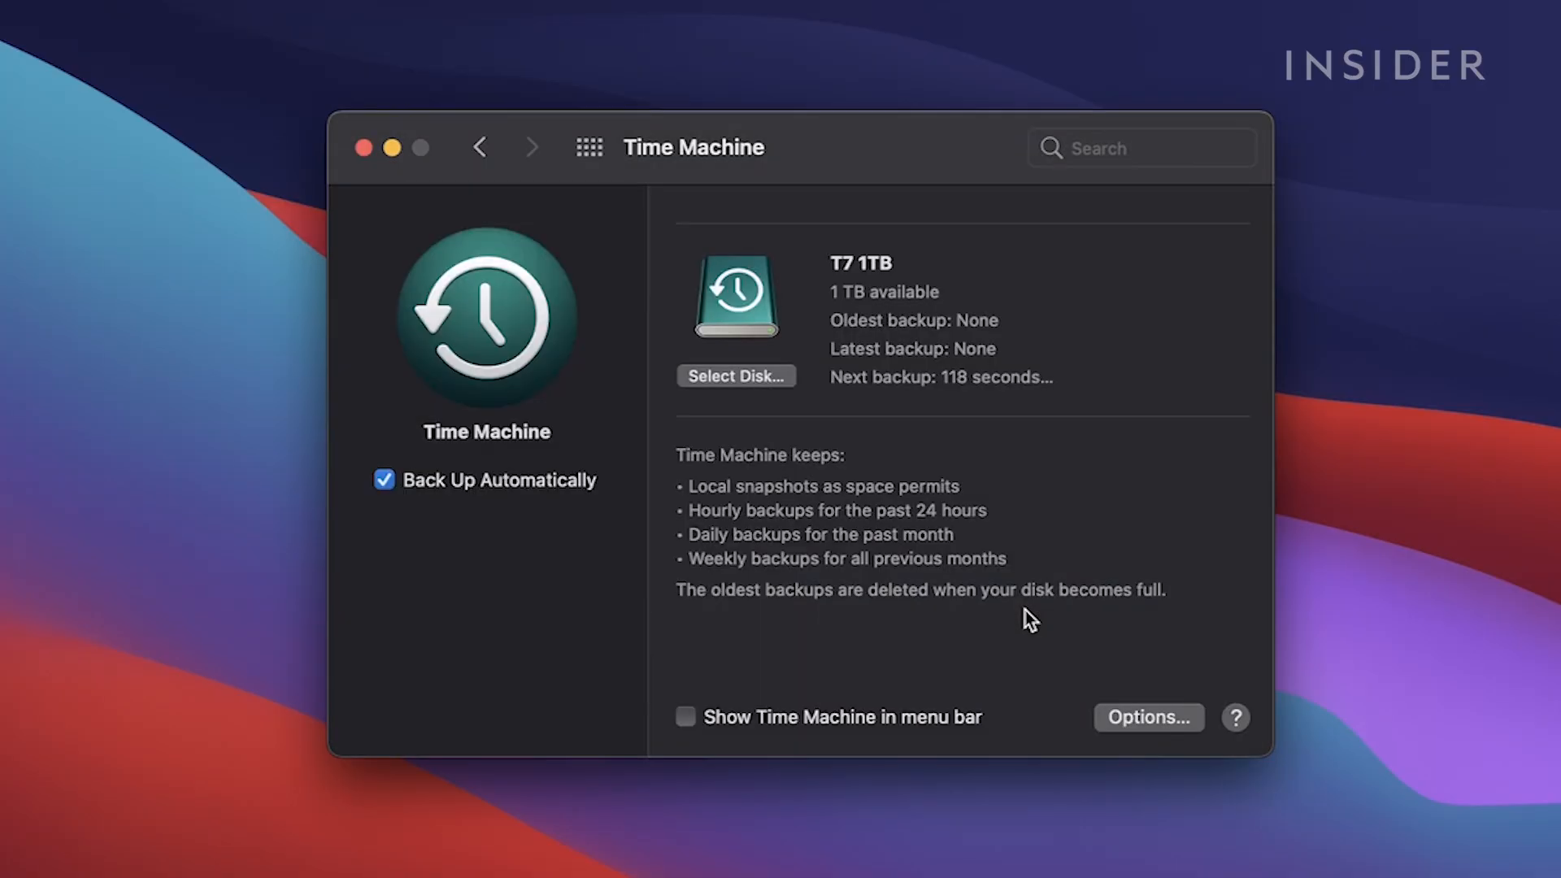
Toggle Back Up Automatically off and on, then enable Show Time Machine in menu bar.
{"action": "left_click", "coordinate": [384, 480]}
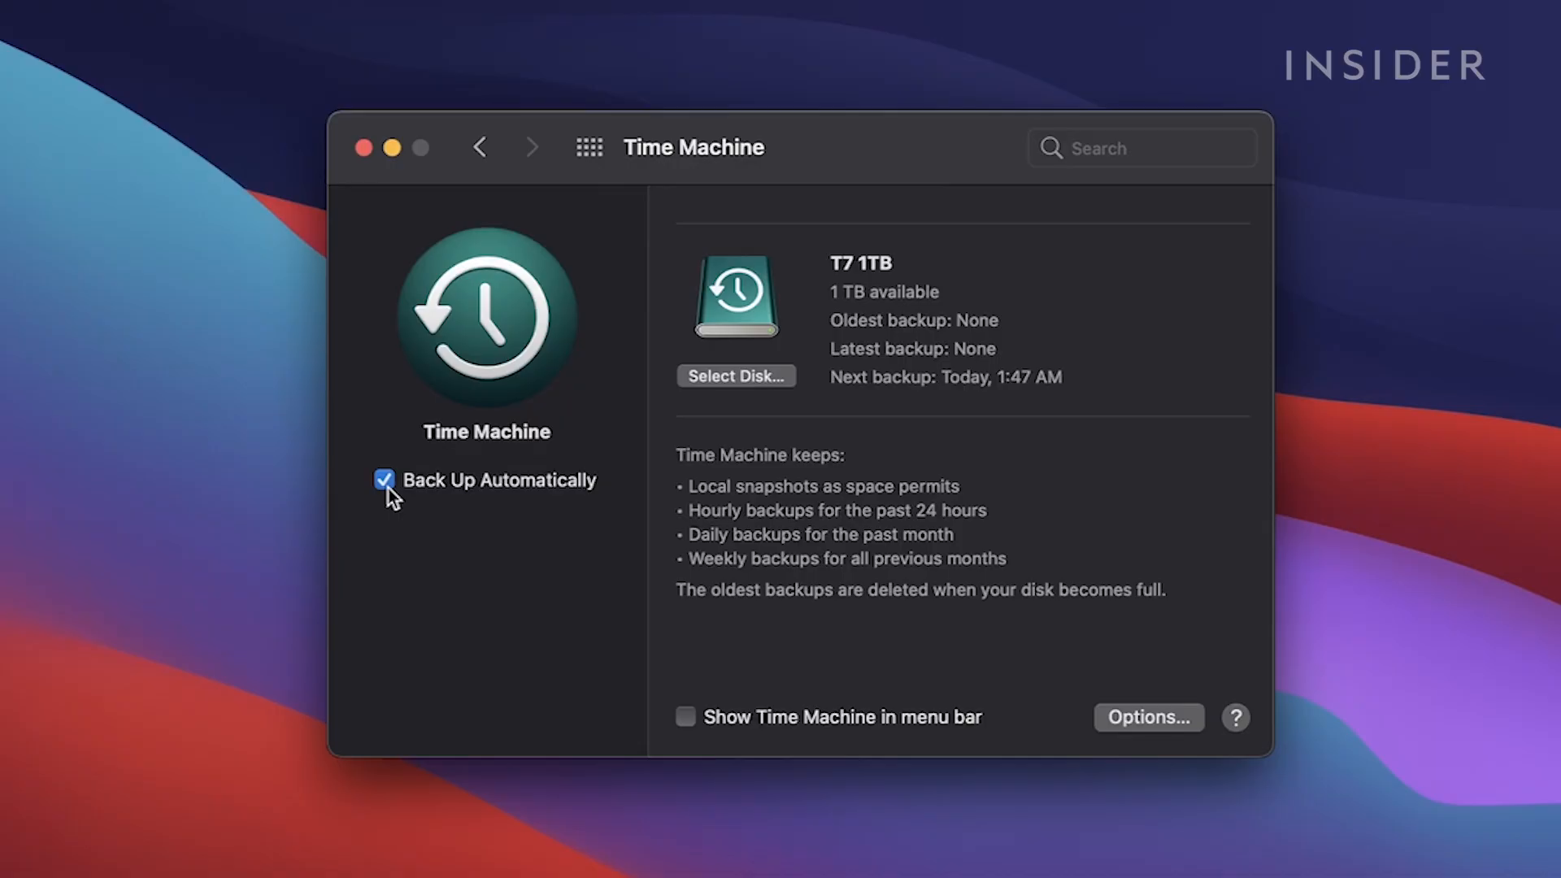
{"action": "left_click", "coordinate": [384, 480]}
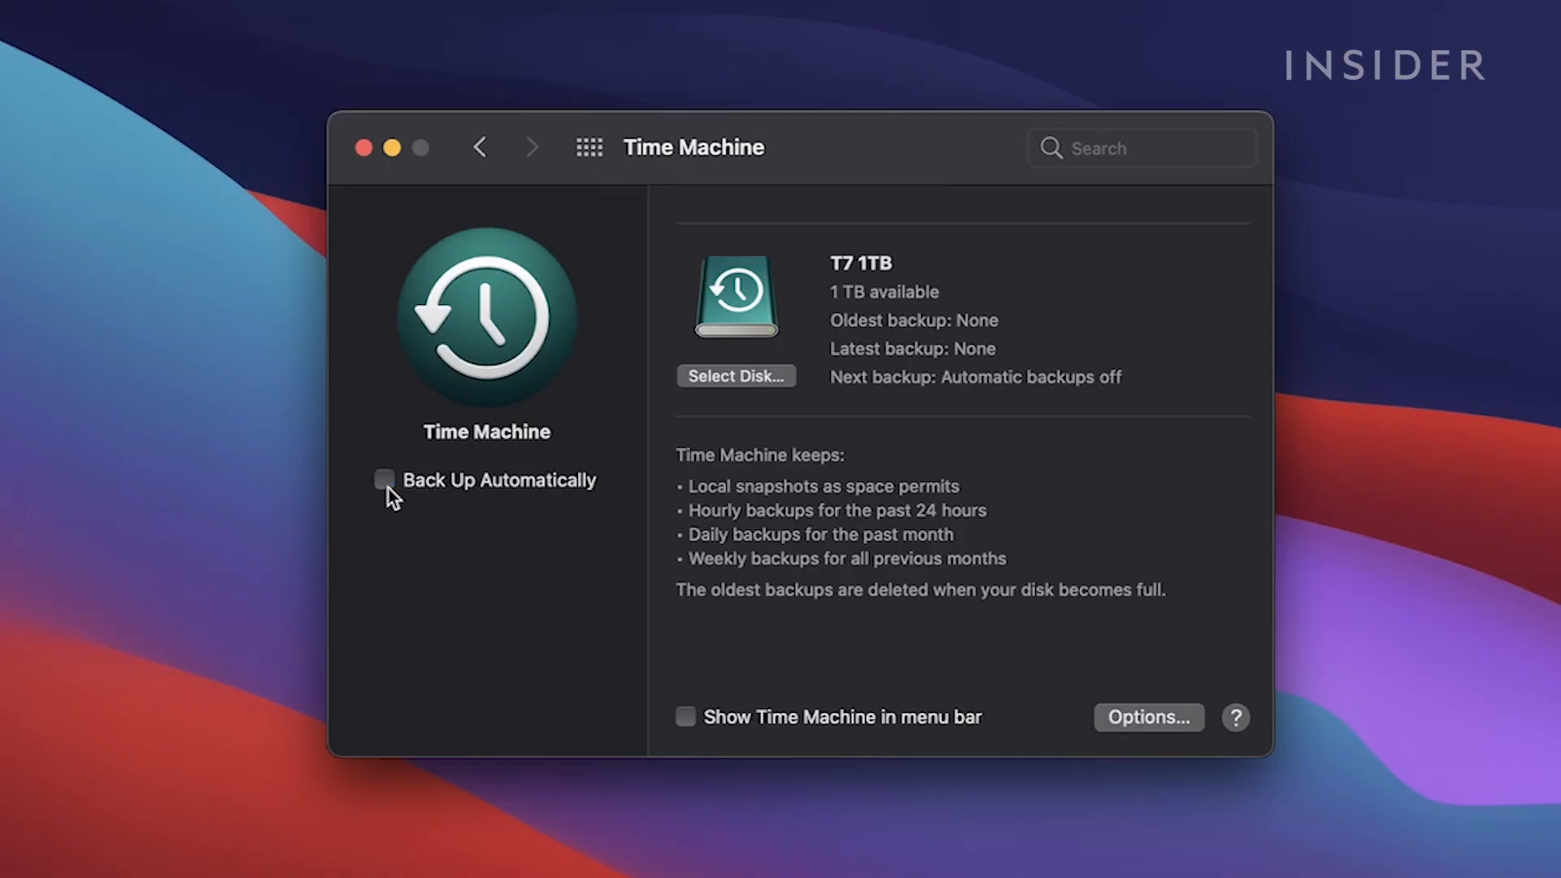
{"action": "left_click", "coordinate": [384, 480]}
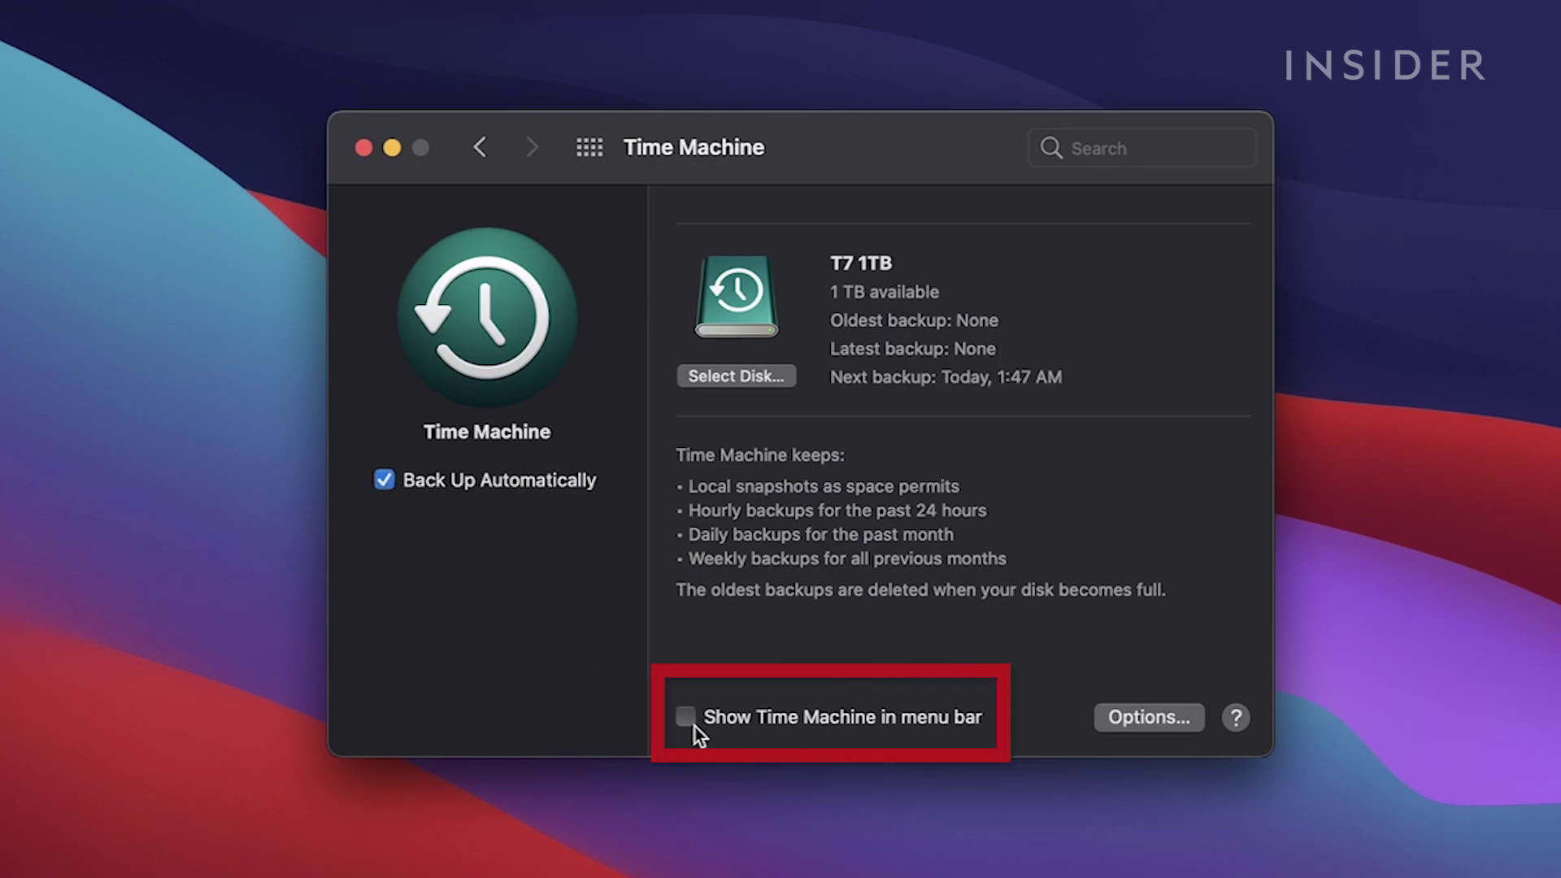
{"action": "left_click", "coordinate": [686, 717]}
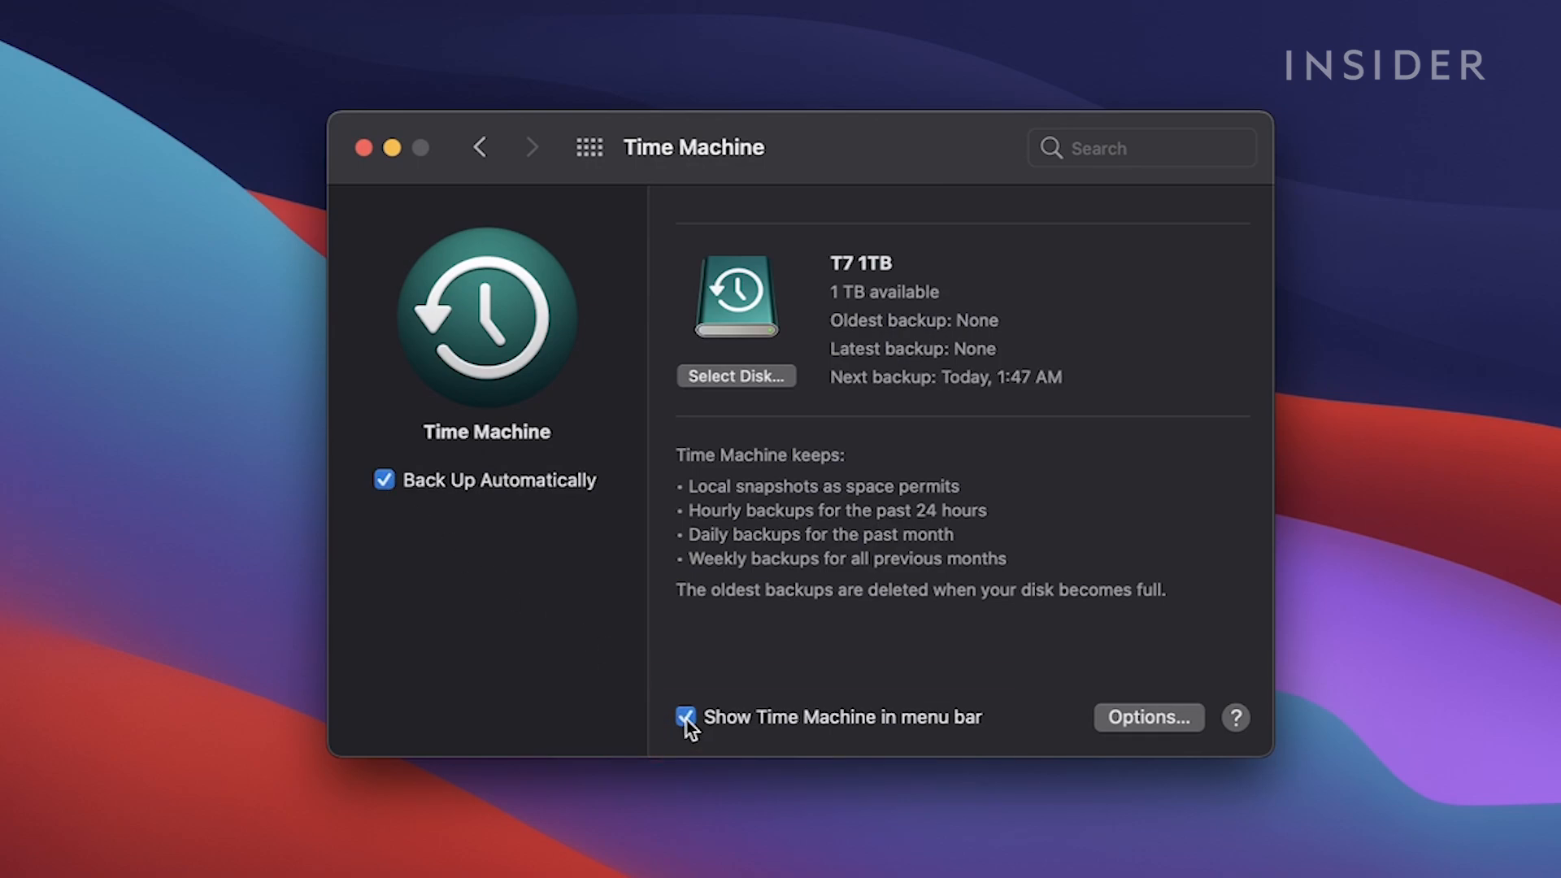
{"action": "left_click", "coordinate": [686, 717]}
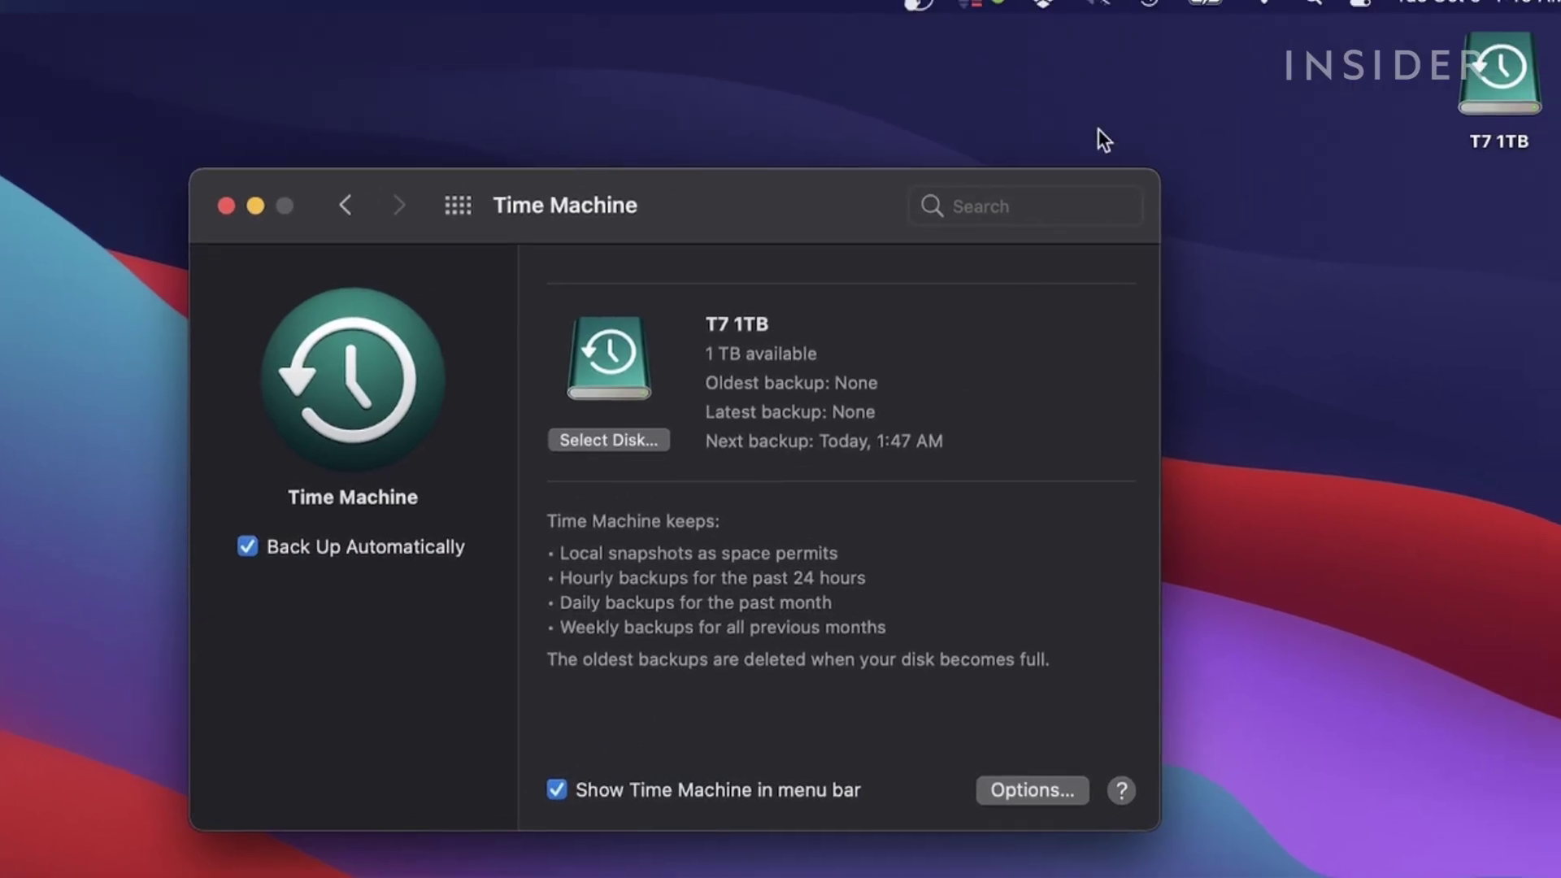
{"action": "left_click", "coordinate": [1108, 15]}
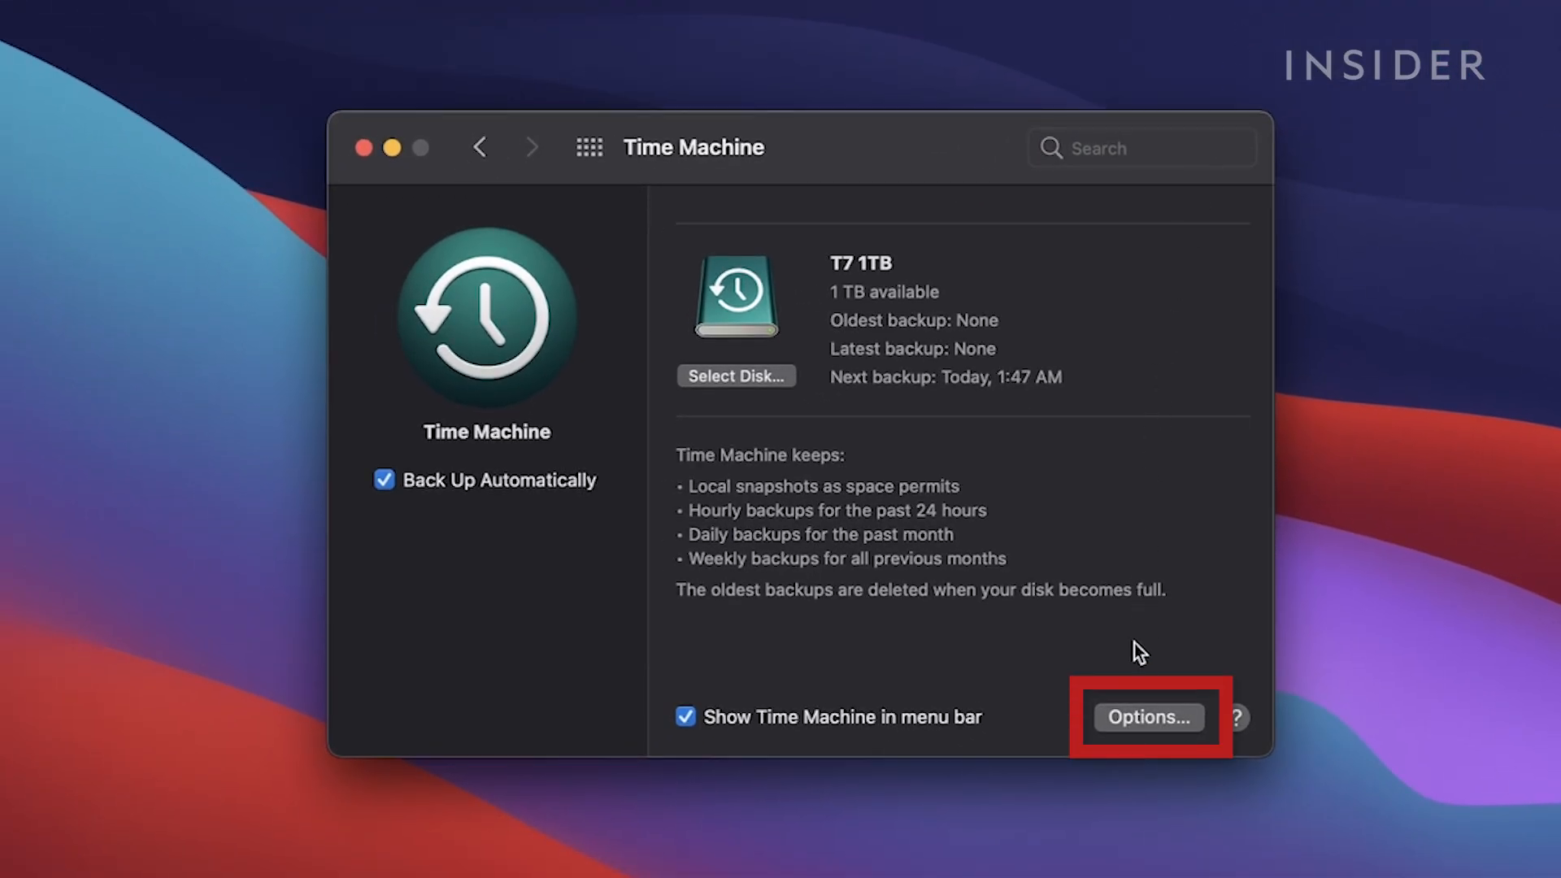
Add the Applications folder to Time Machine's exclusion list via Options and save.
{"action": "left_click", "coordinate": [1147, 717]}
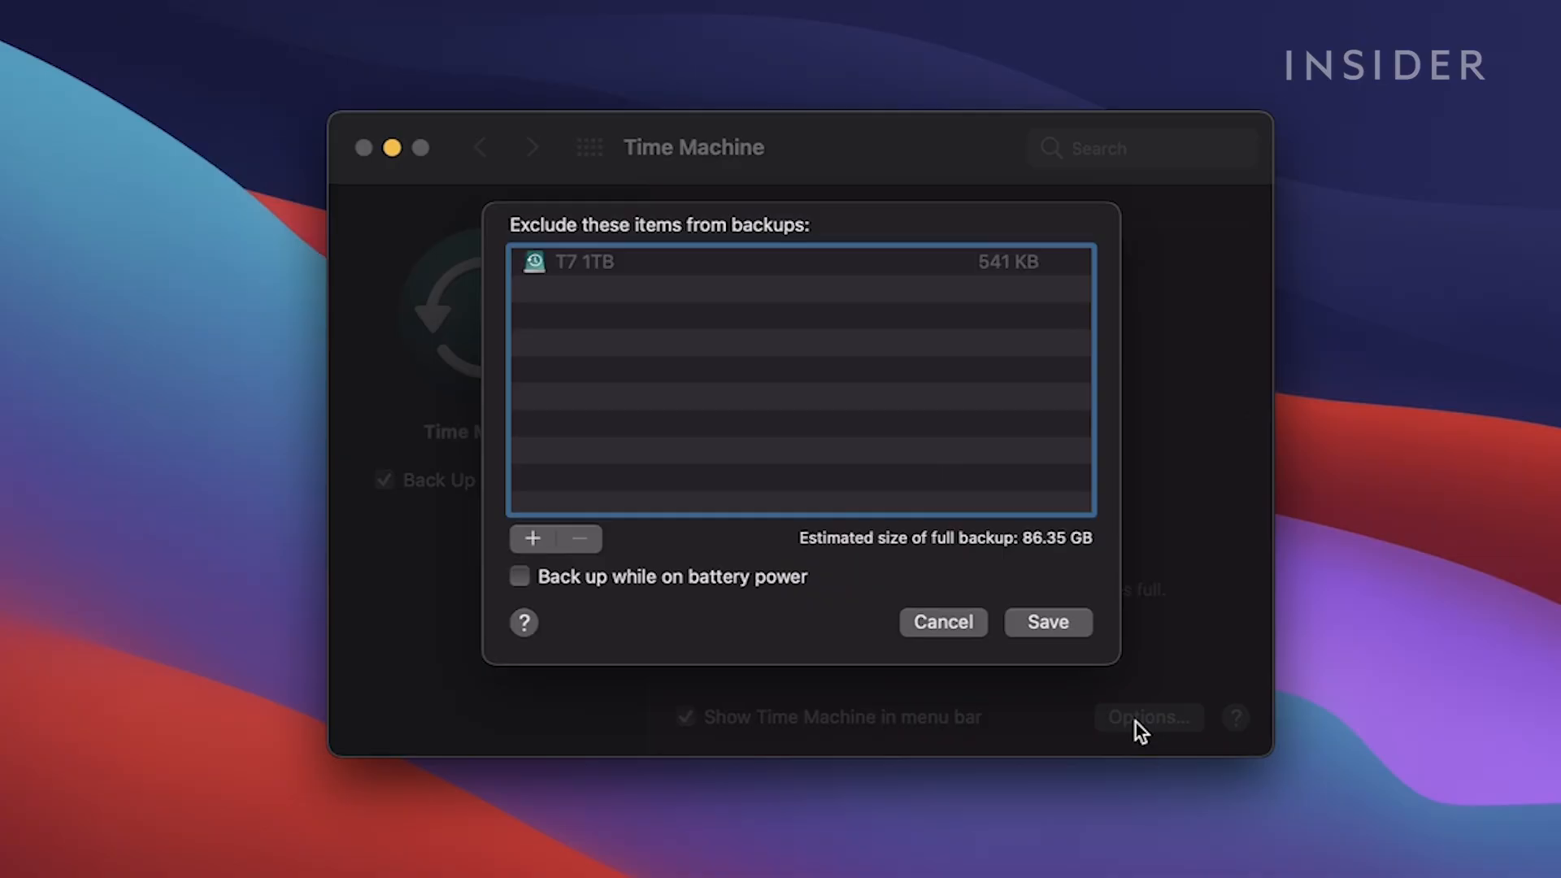
{"action": "mouse_move", "coordinate": [535, 541]}
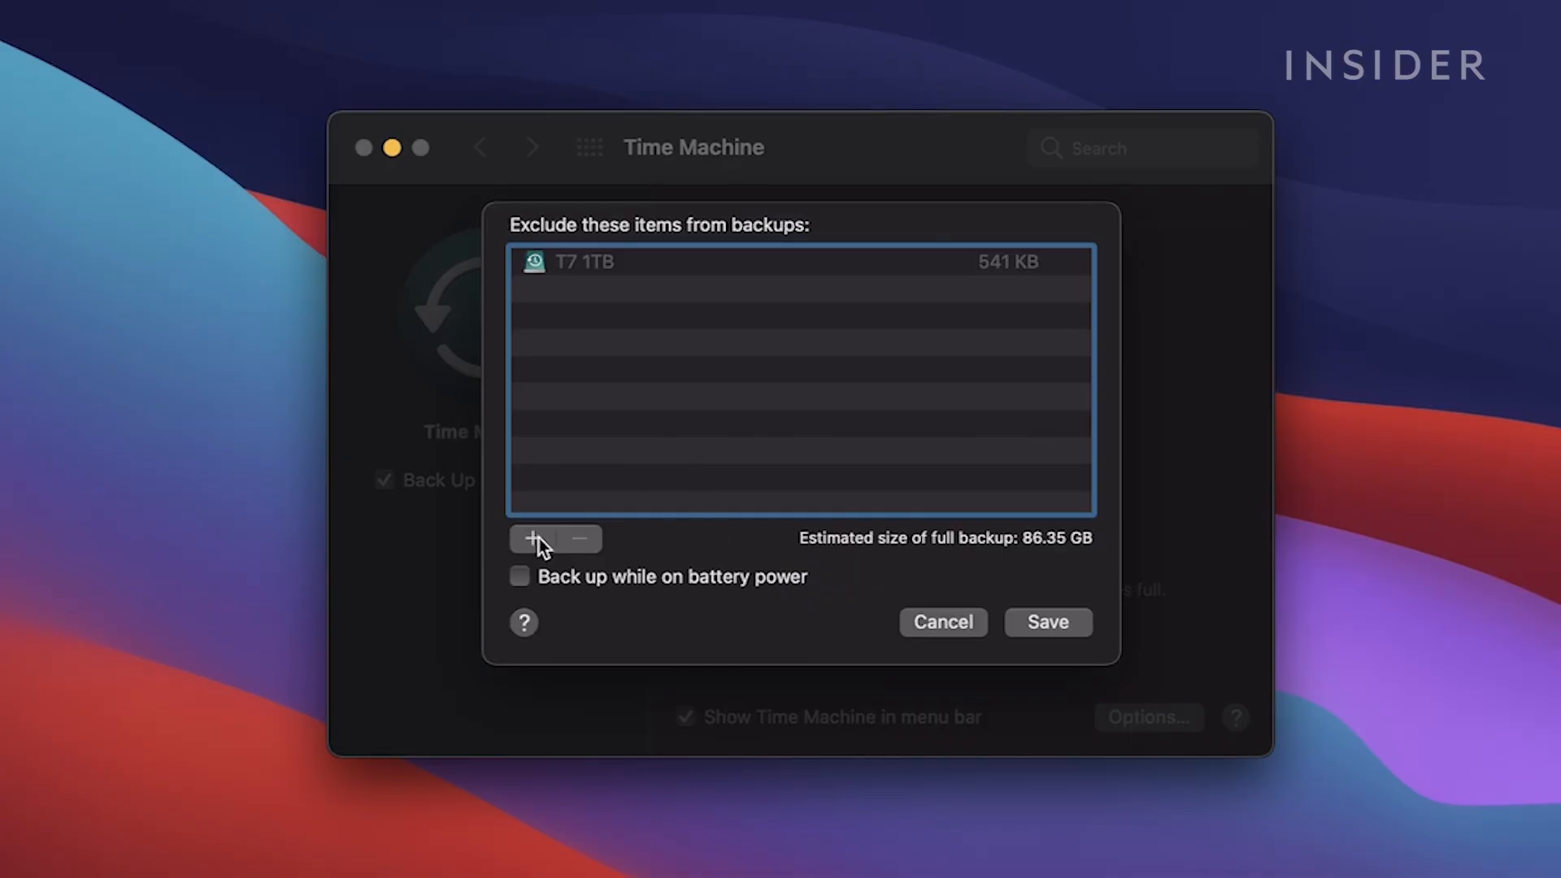
{"action": "left_click", "coordinate": [536, 538]}
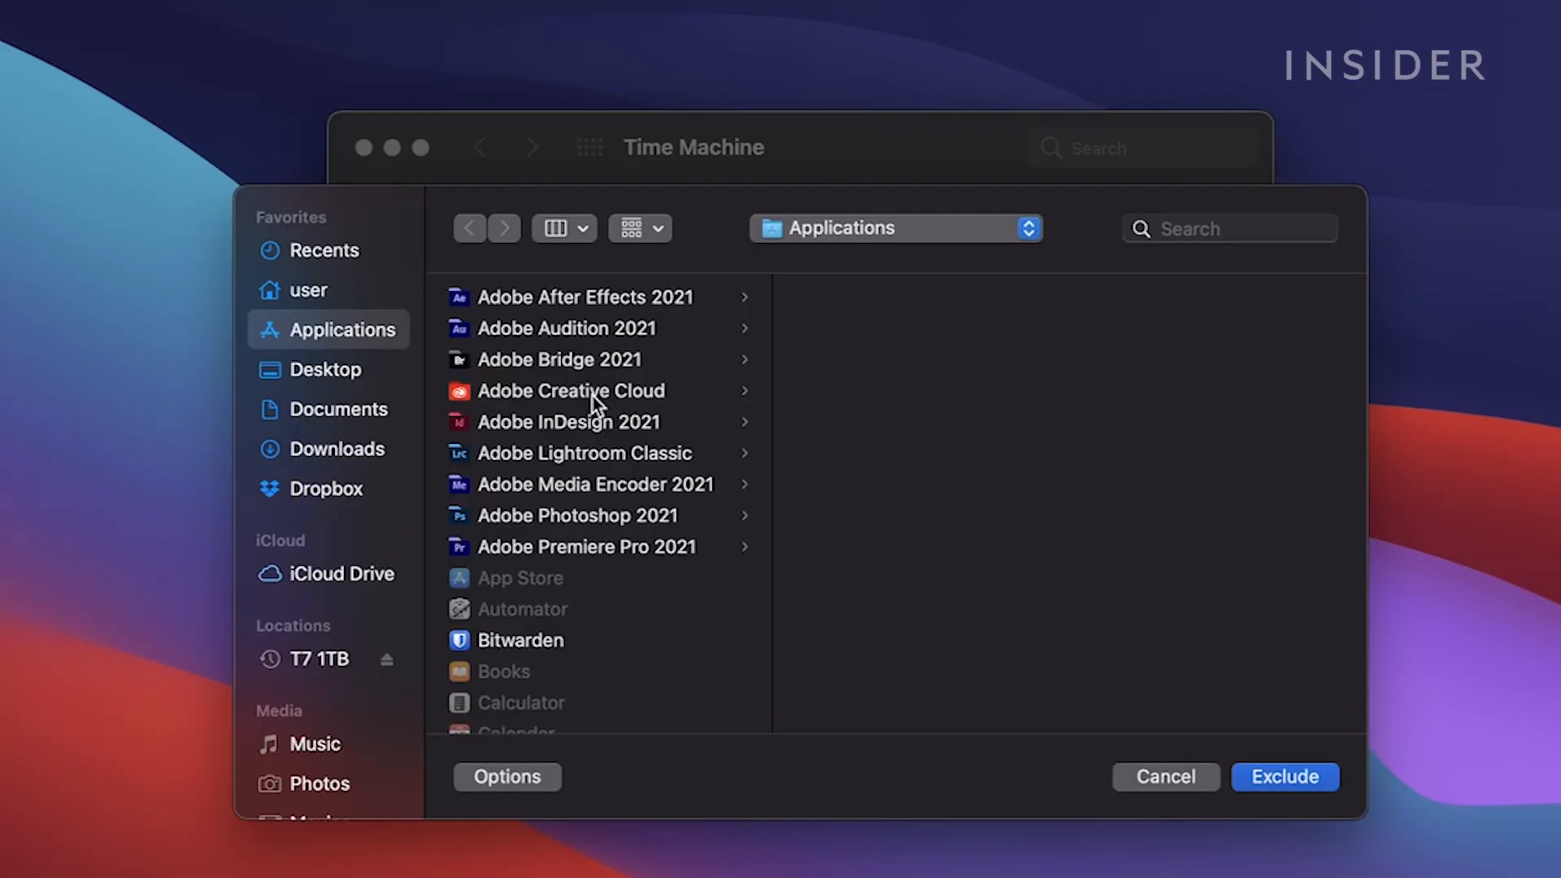
{"action": "mouse_move", "coordinate": [1254, 749]}
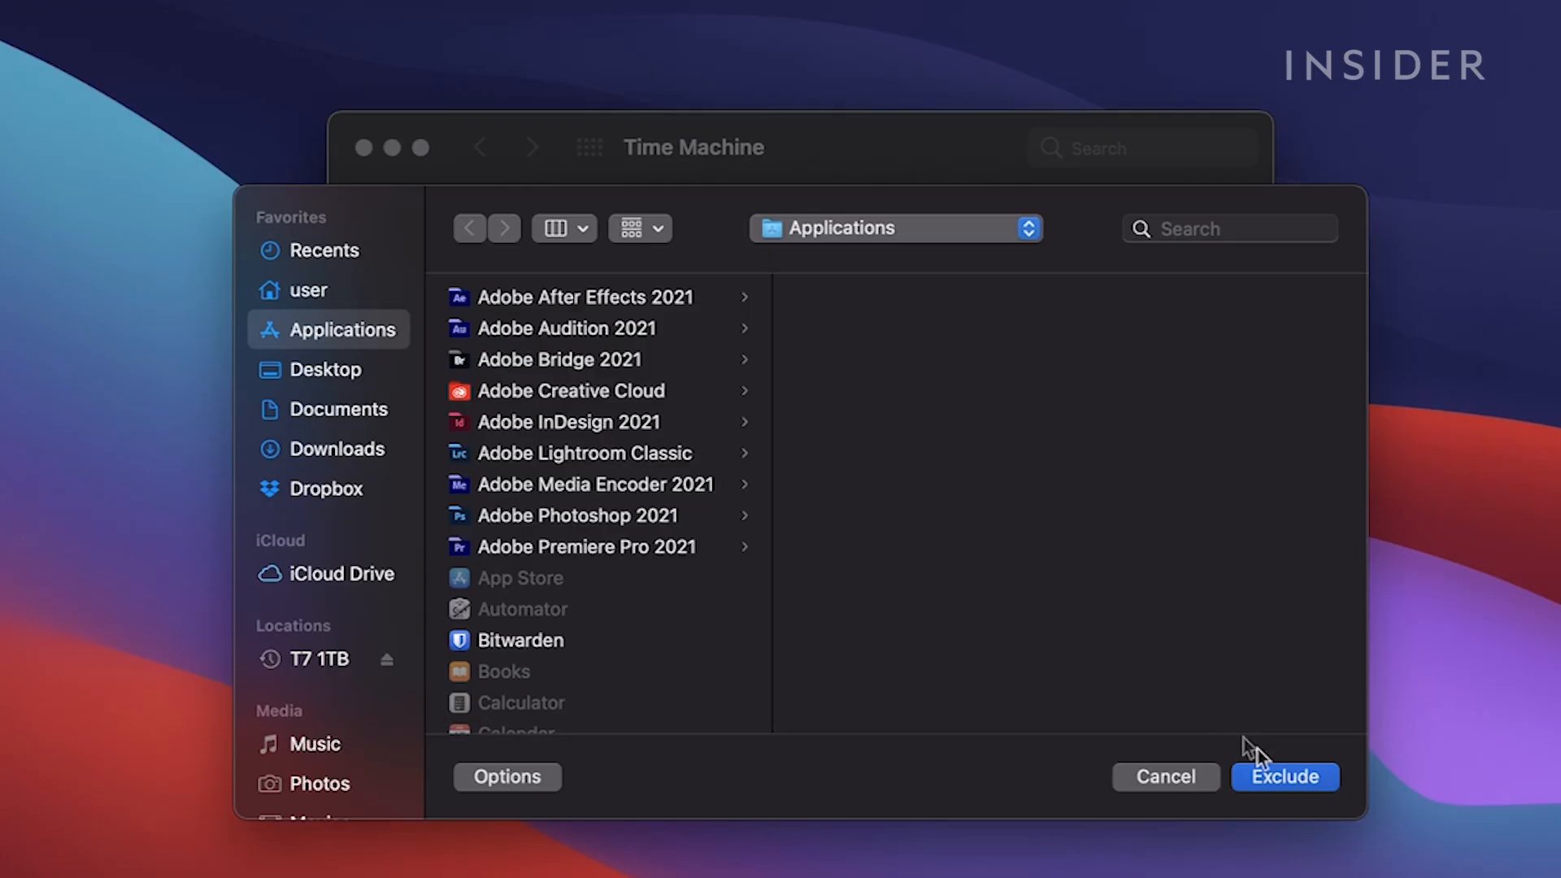
{"action": "left_click", "coordinate": [1283, 777]}
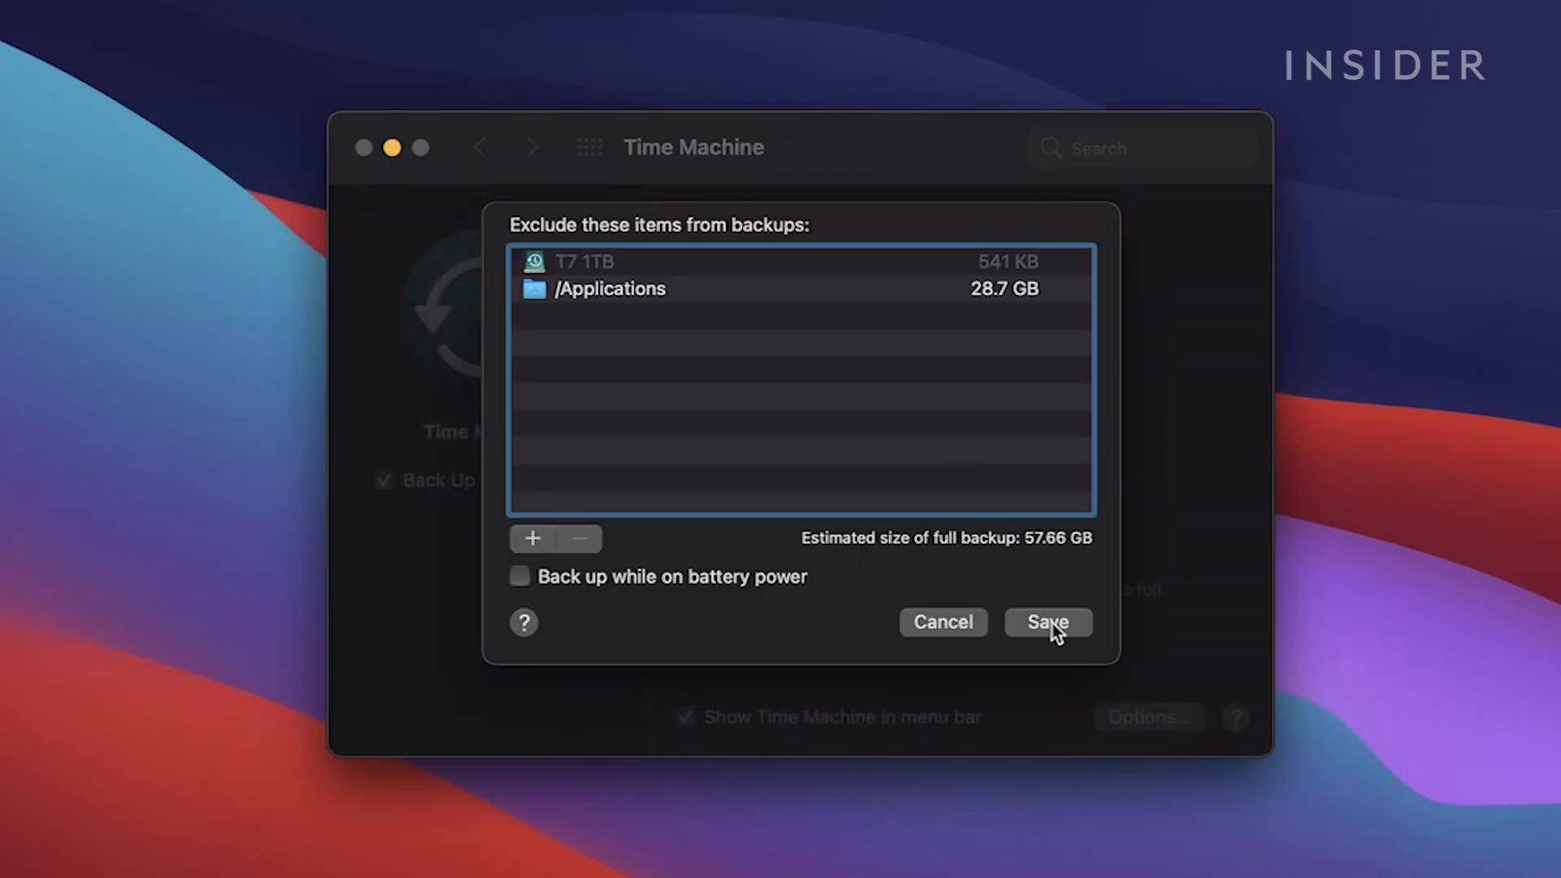
{"action": "left_click", "coordinate": [1045, 622]}
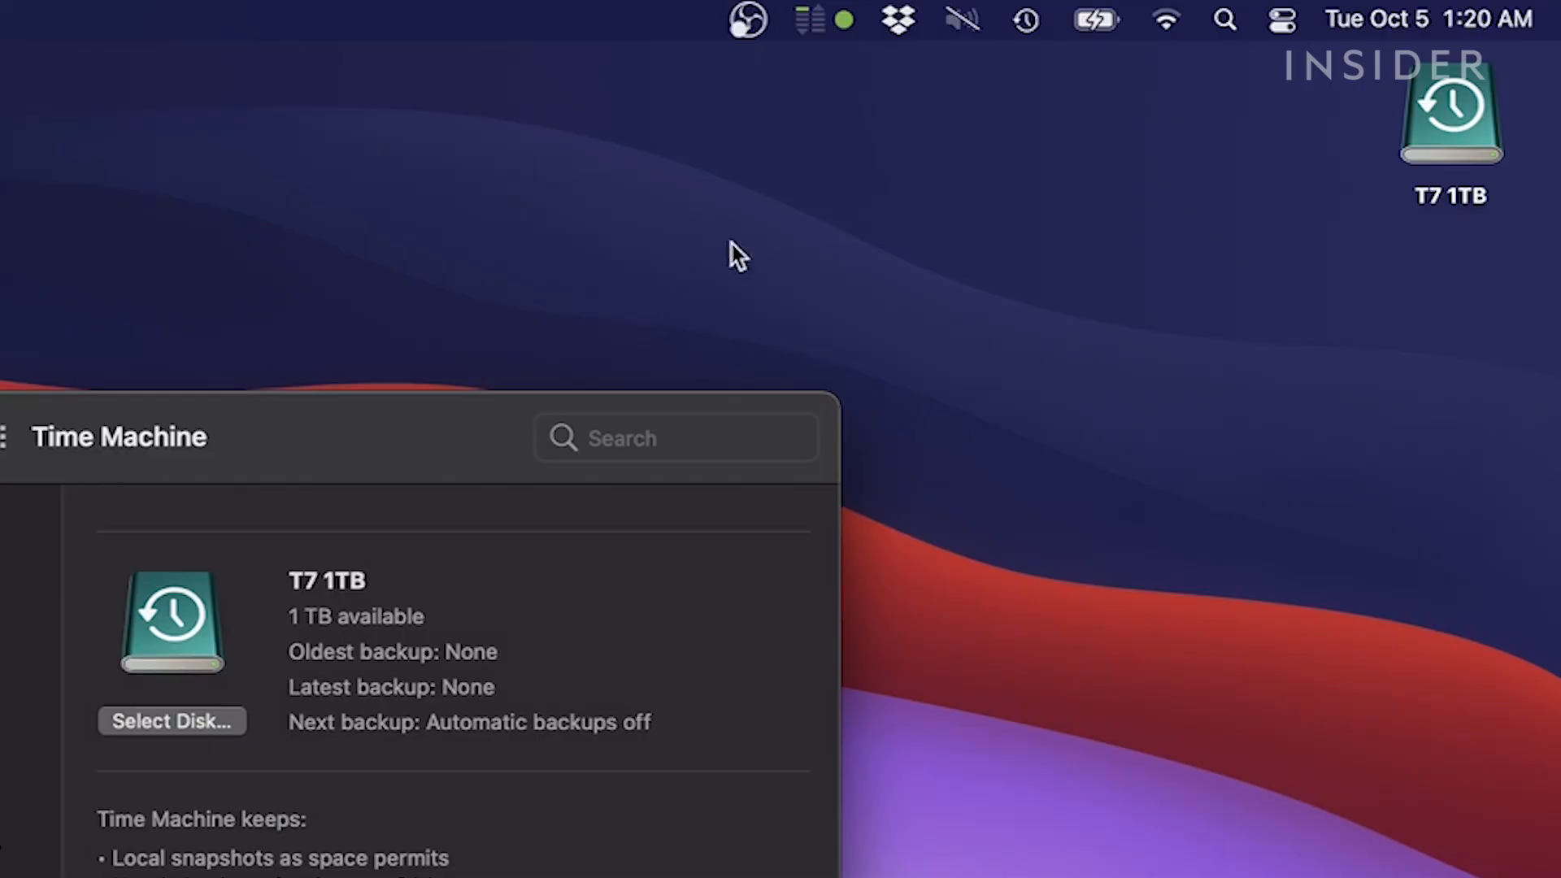
Start Back Up Now from the Time Machine menu bar icon and close System Preferences.
{"action": "left_click", "coordinate": [1026, 20]}
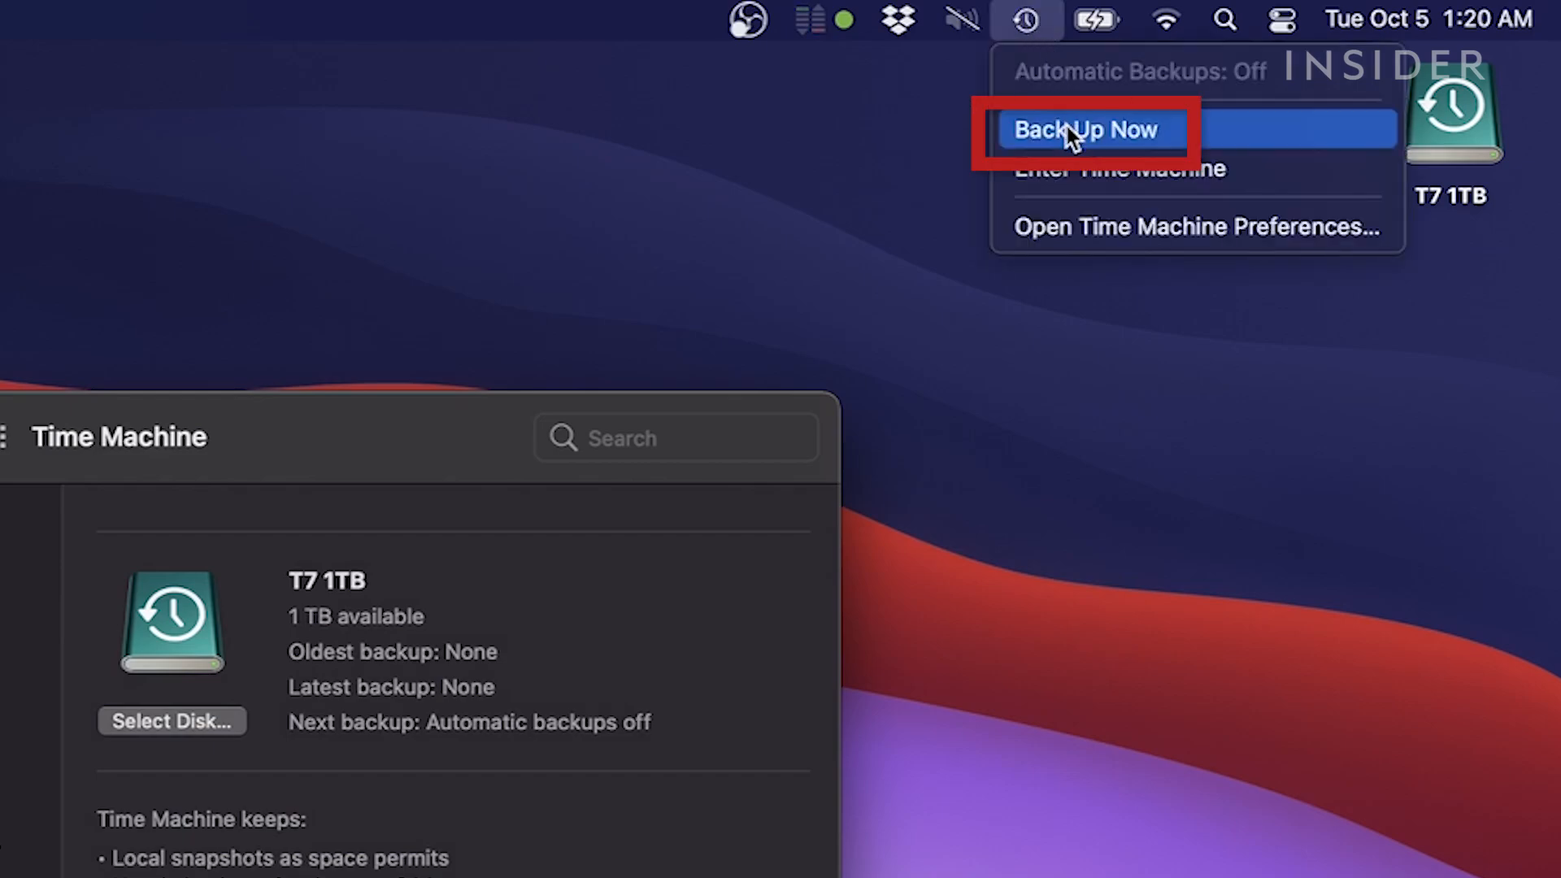
{"action": "left_click", "coordinate": [1195, 226]}
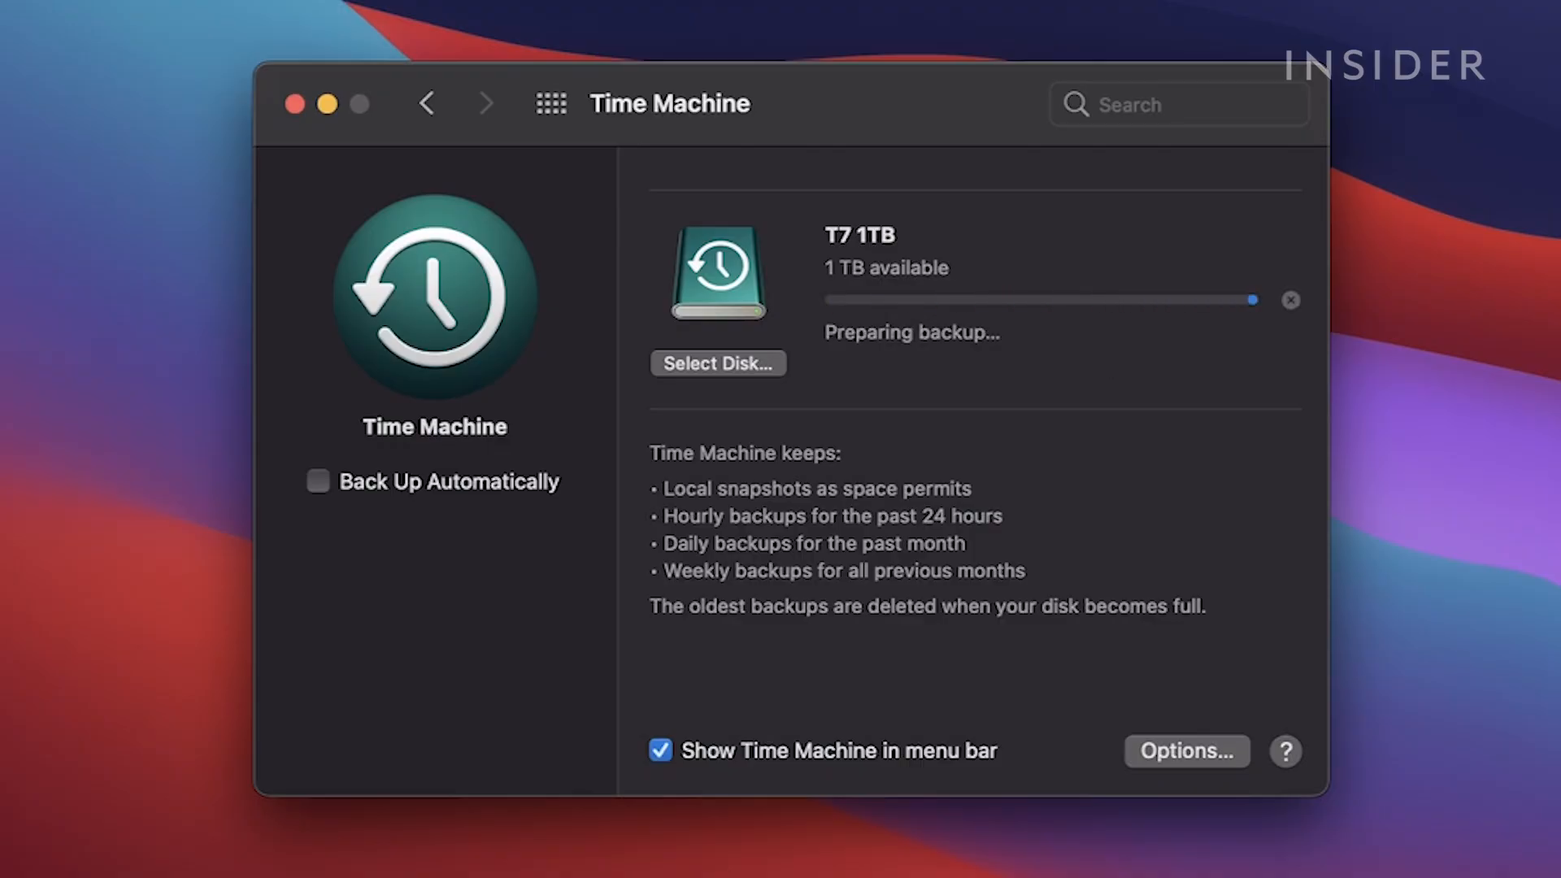
{"action": "left_click", "coordinate": [294, 104]}
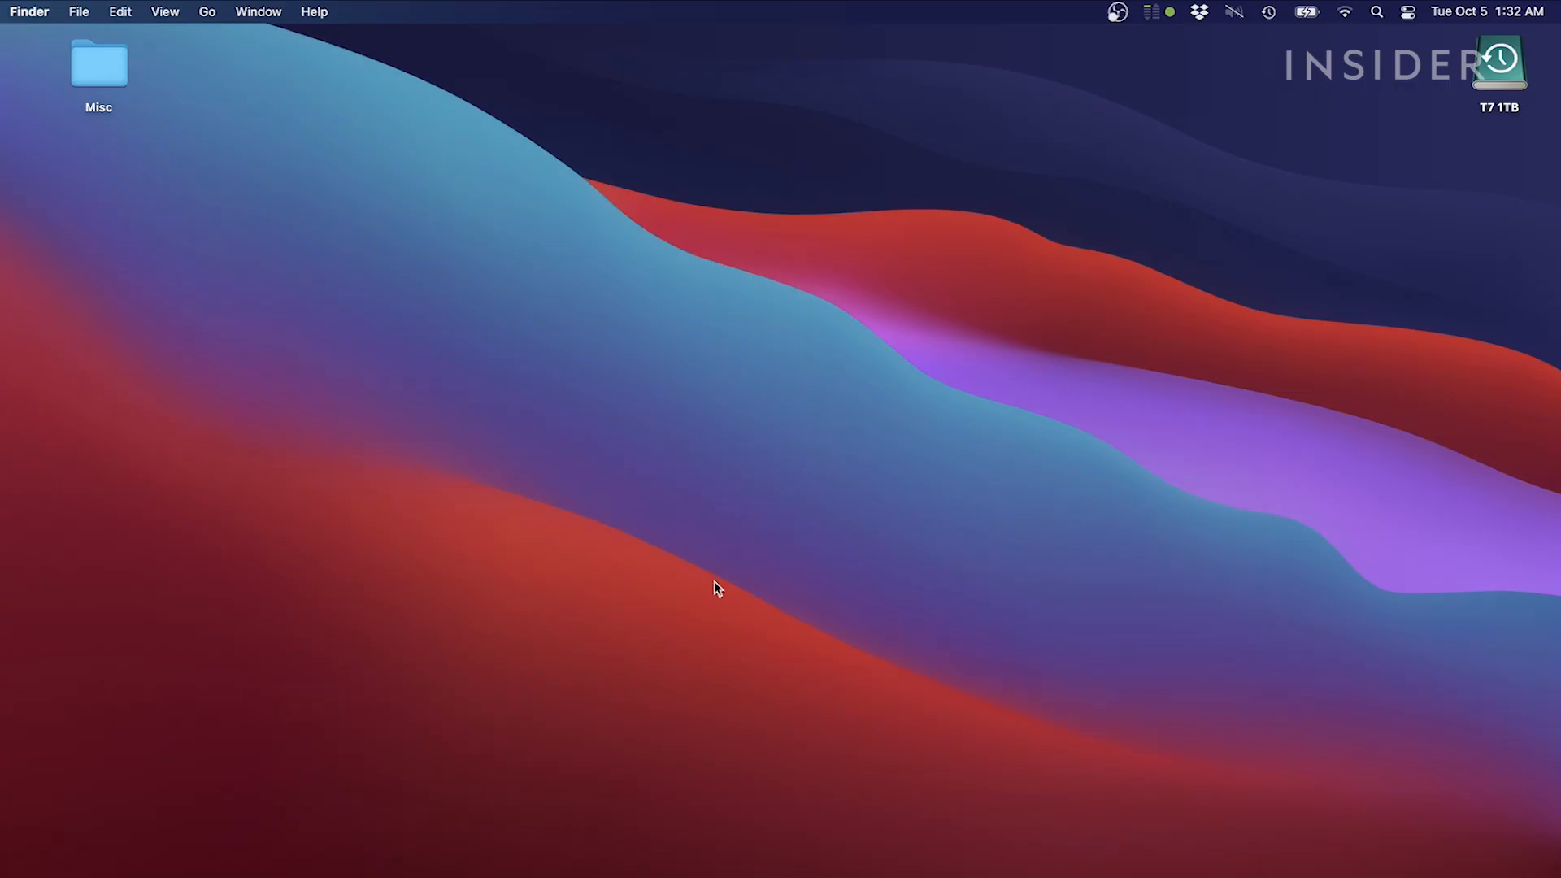
Launch Time Machine through Spotlight by searching 'time Machine'.
{"action": "key", "text": "cmd+space"}
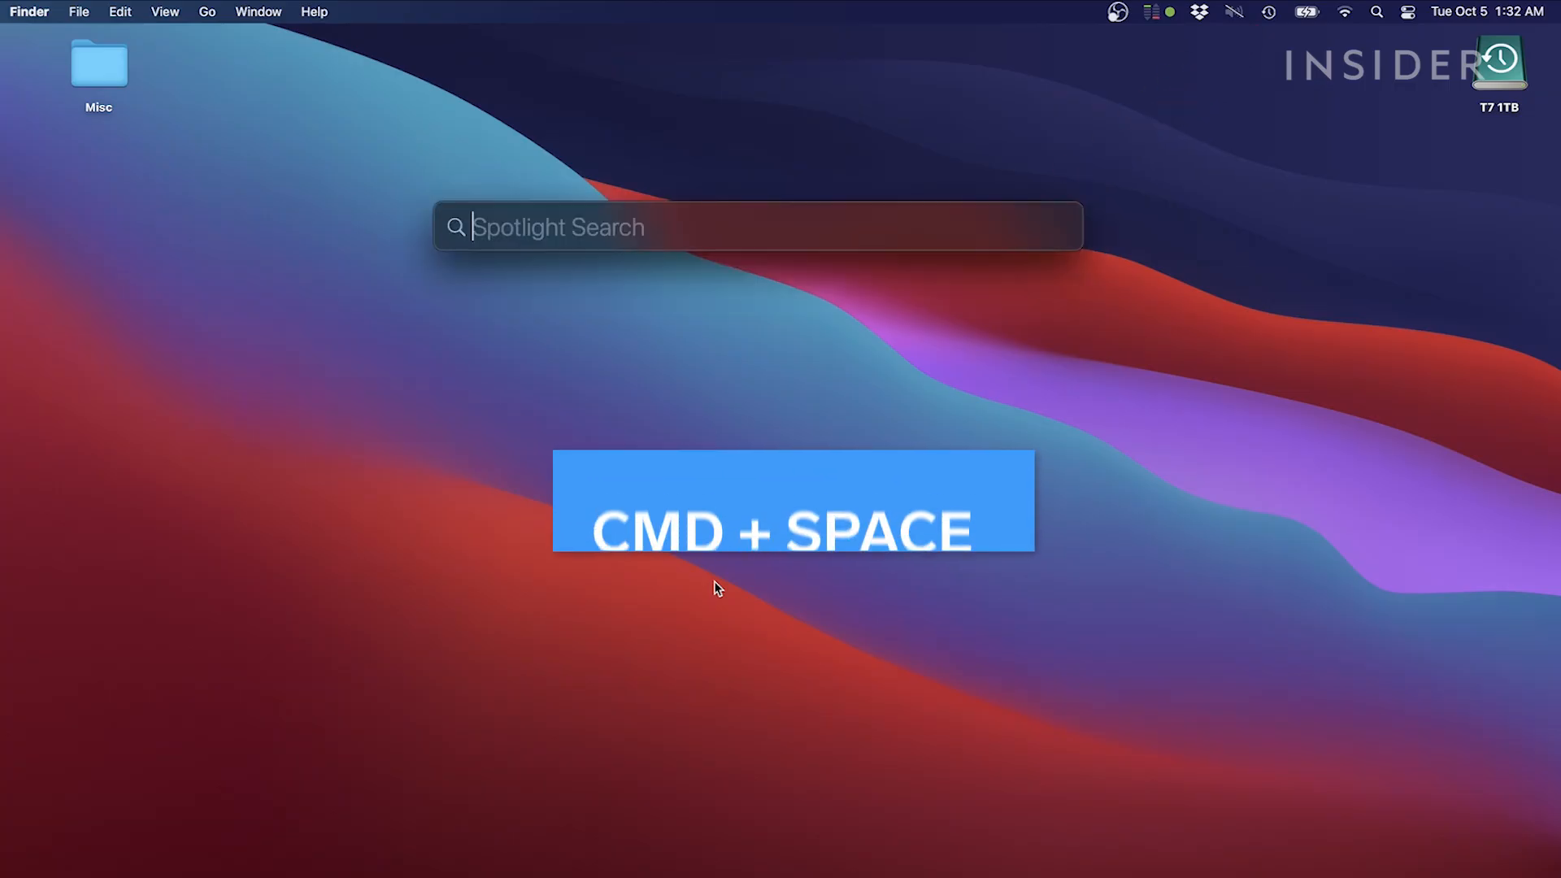
{"action": "type", "text": "time Machine"}
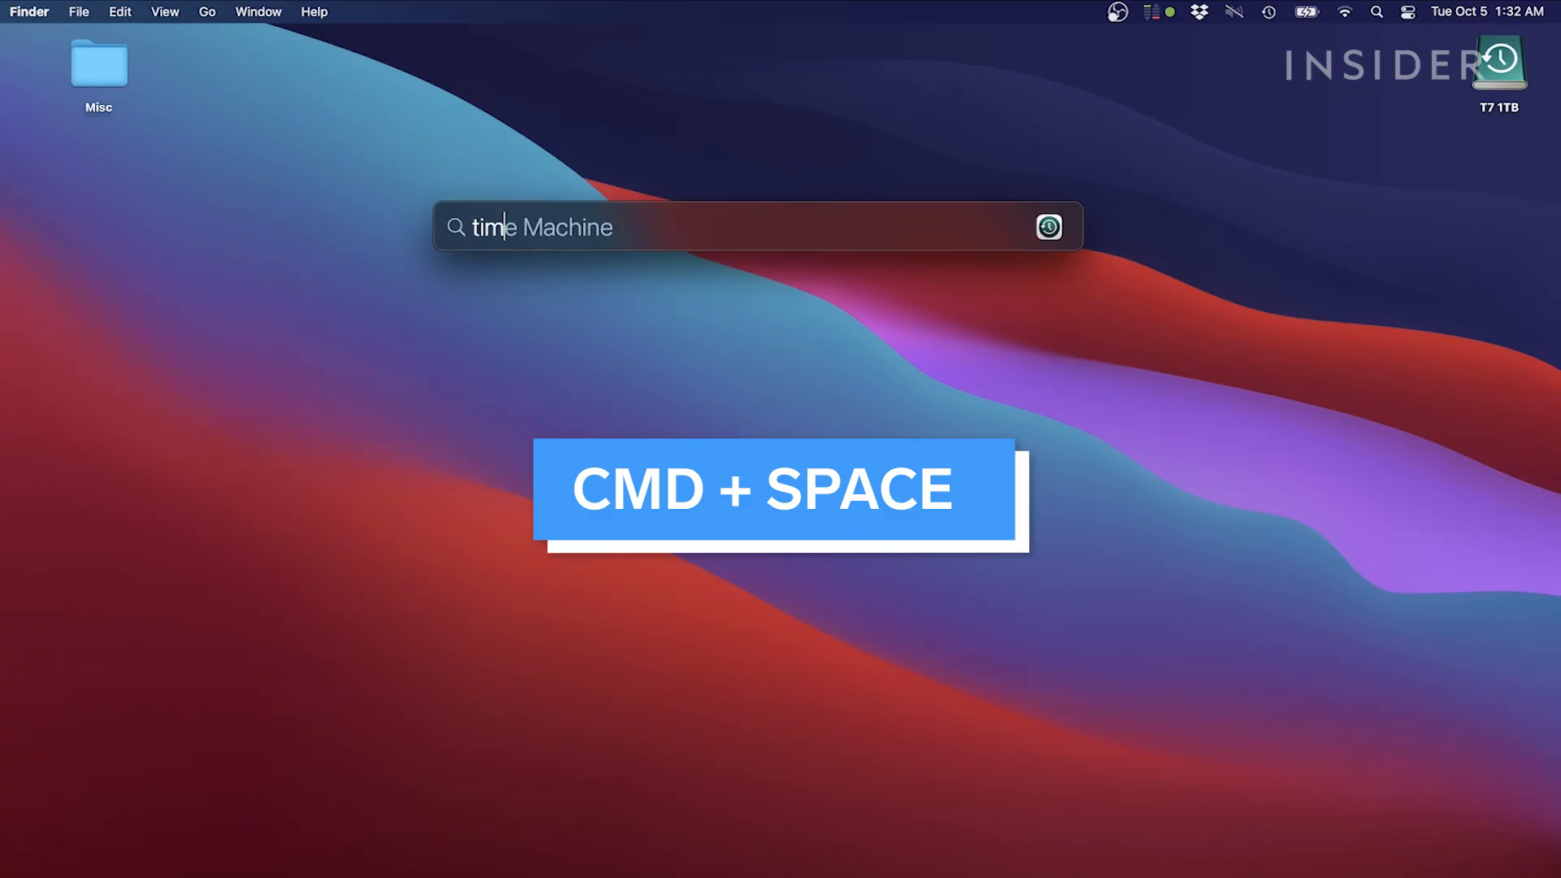
{"action": "key", "text": "Return"}
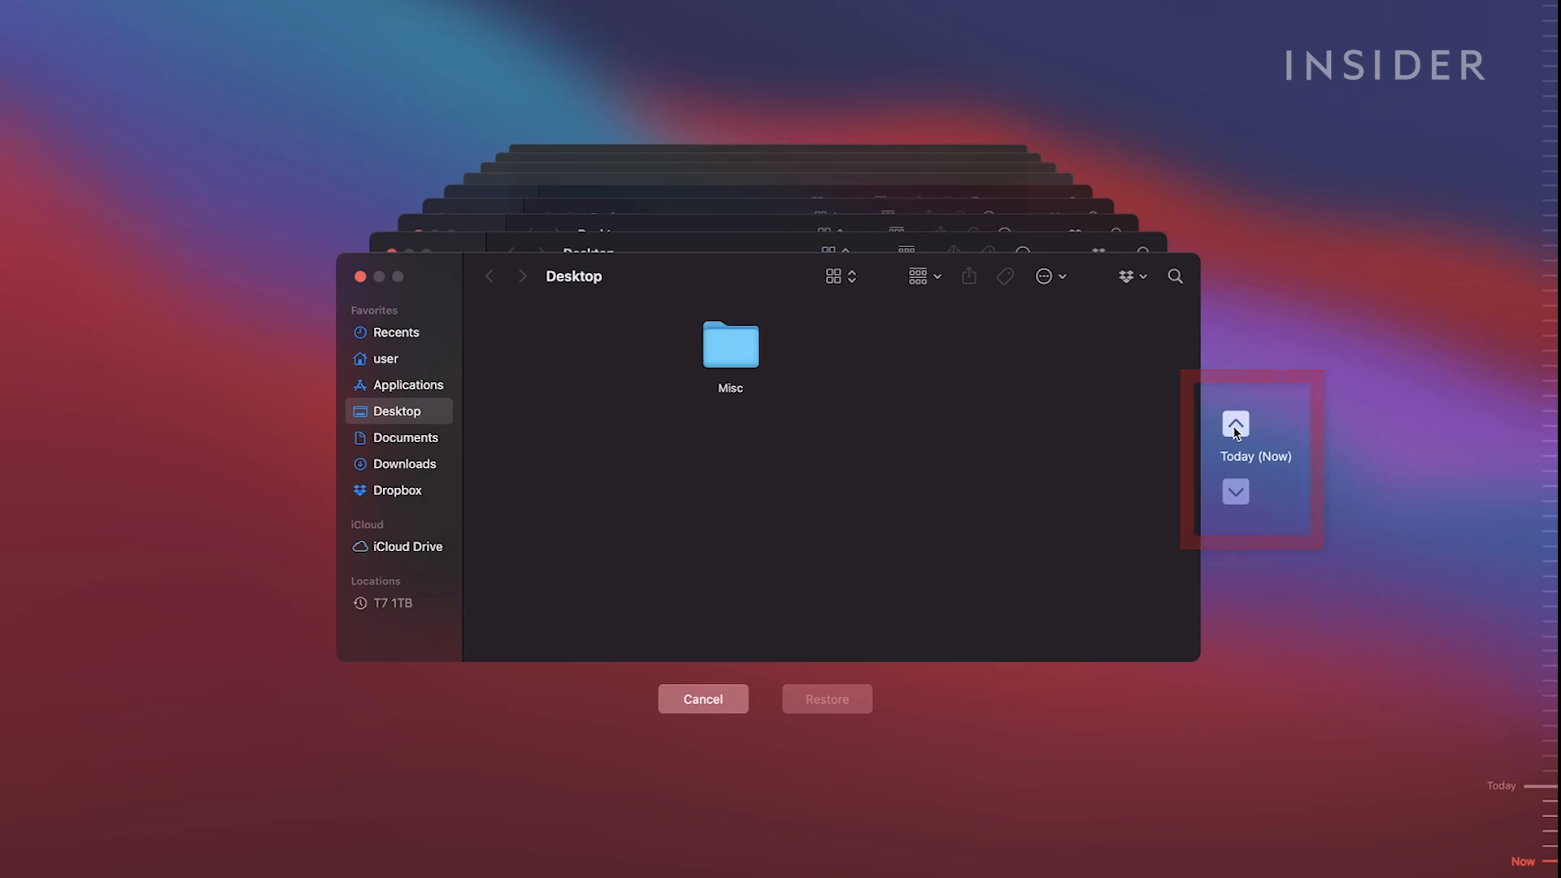
Select NYC Summer 2021.JPG and Important Documents in the 1:23 AM backup and restore them.
{"action": "left_click", "coordinate": [1235, 423]}
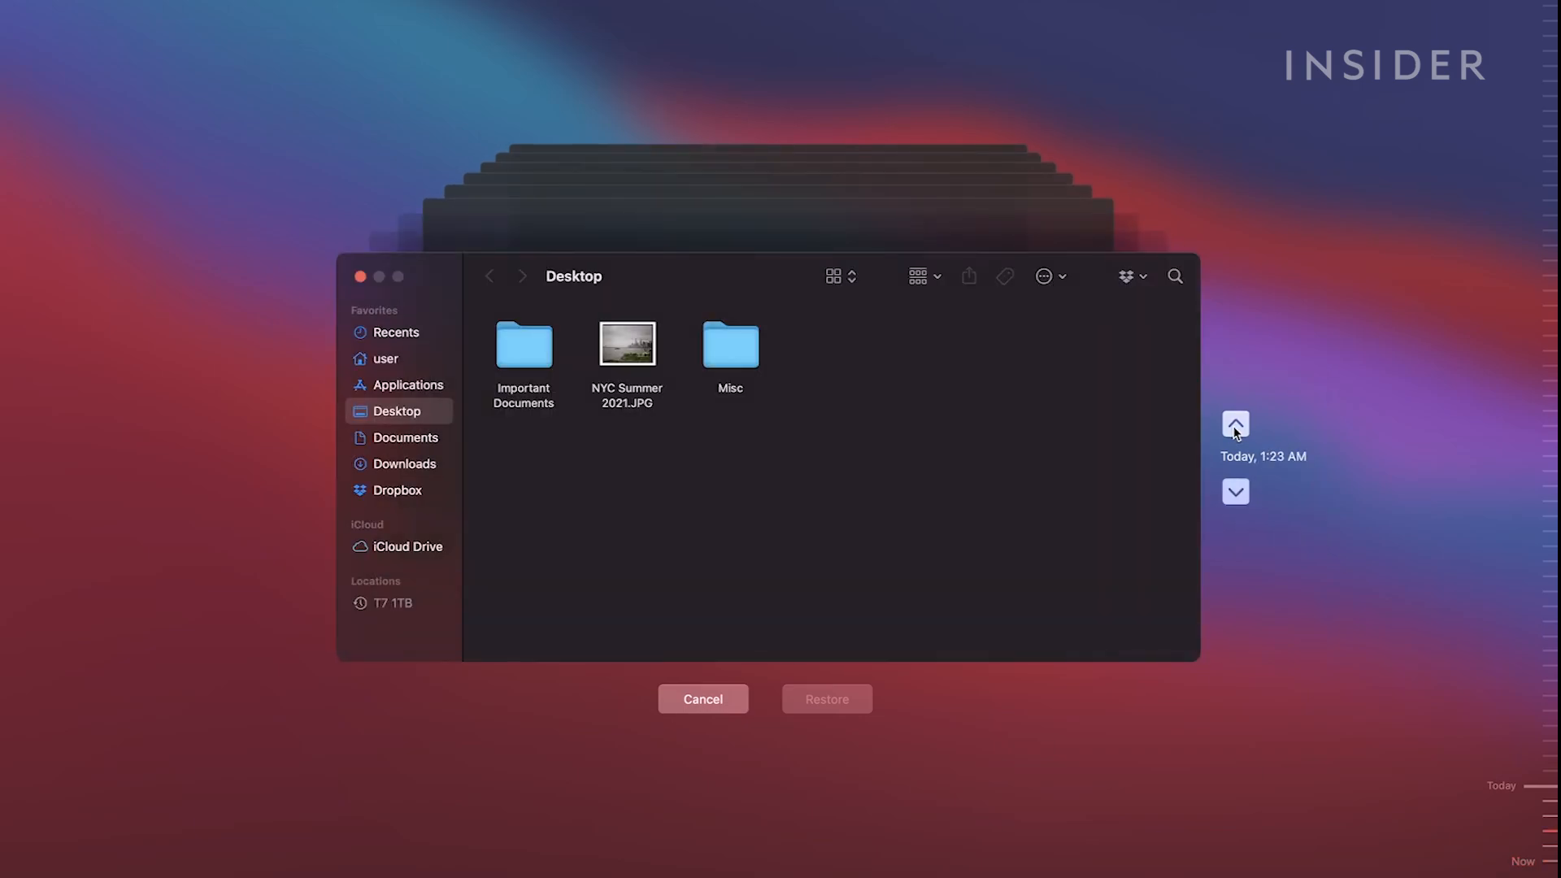
{"action": "left_click", "coordinate": [626, 345]}
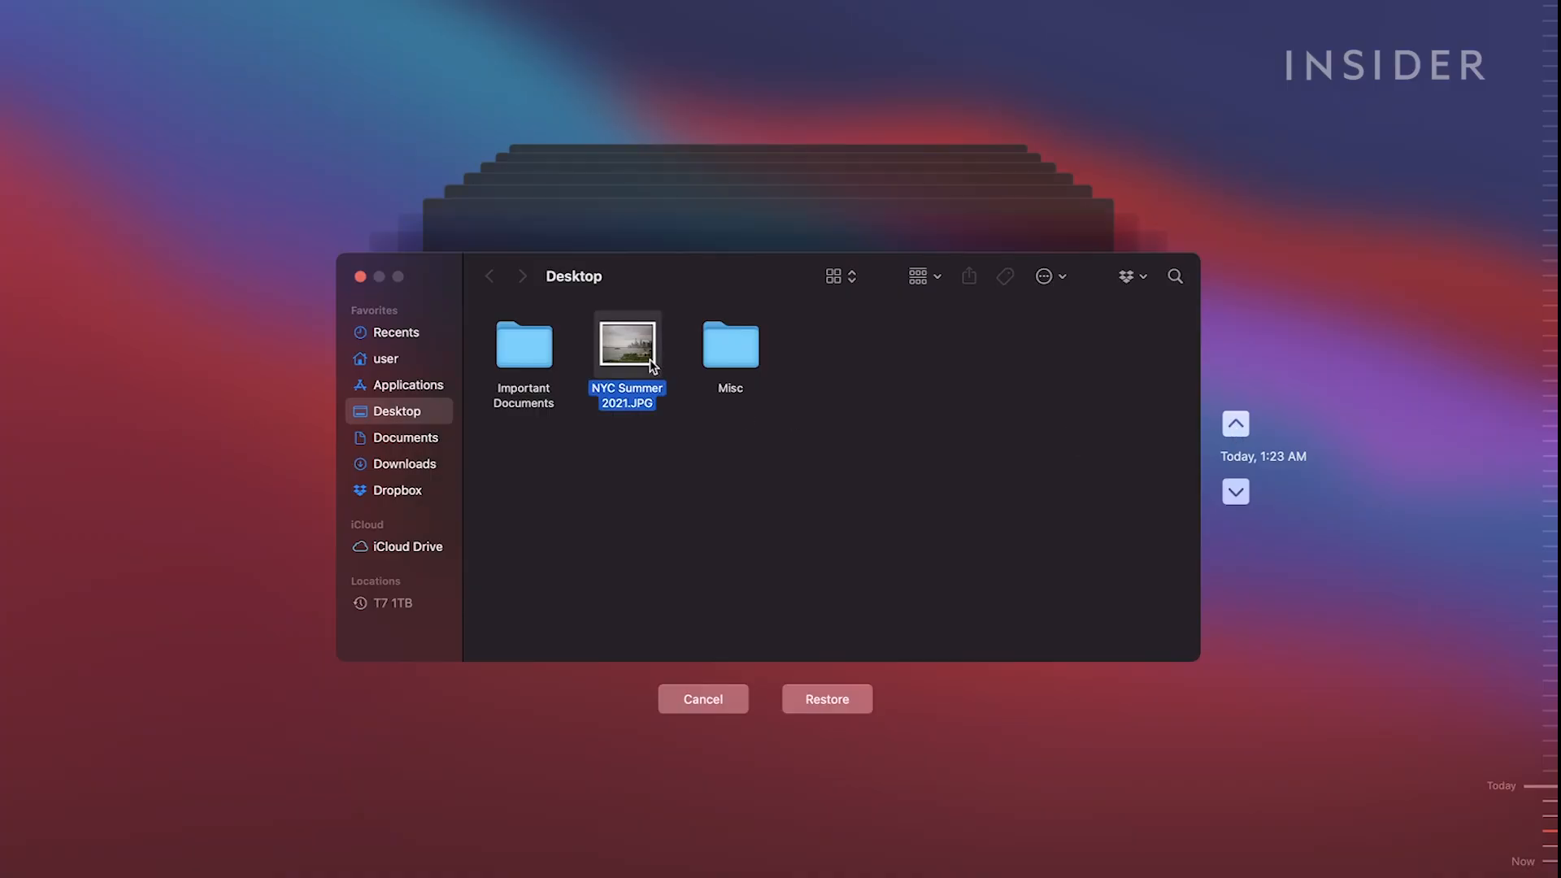
{"action": "left_click", "coordinate": [523, 348]}
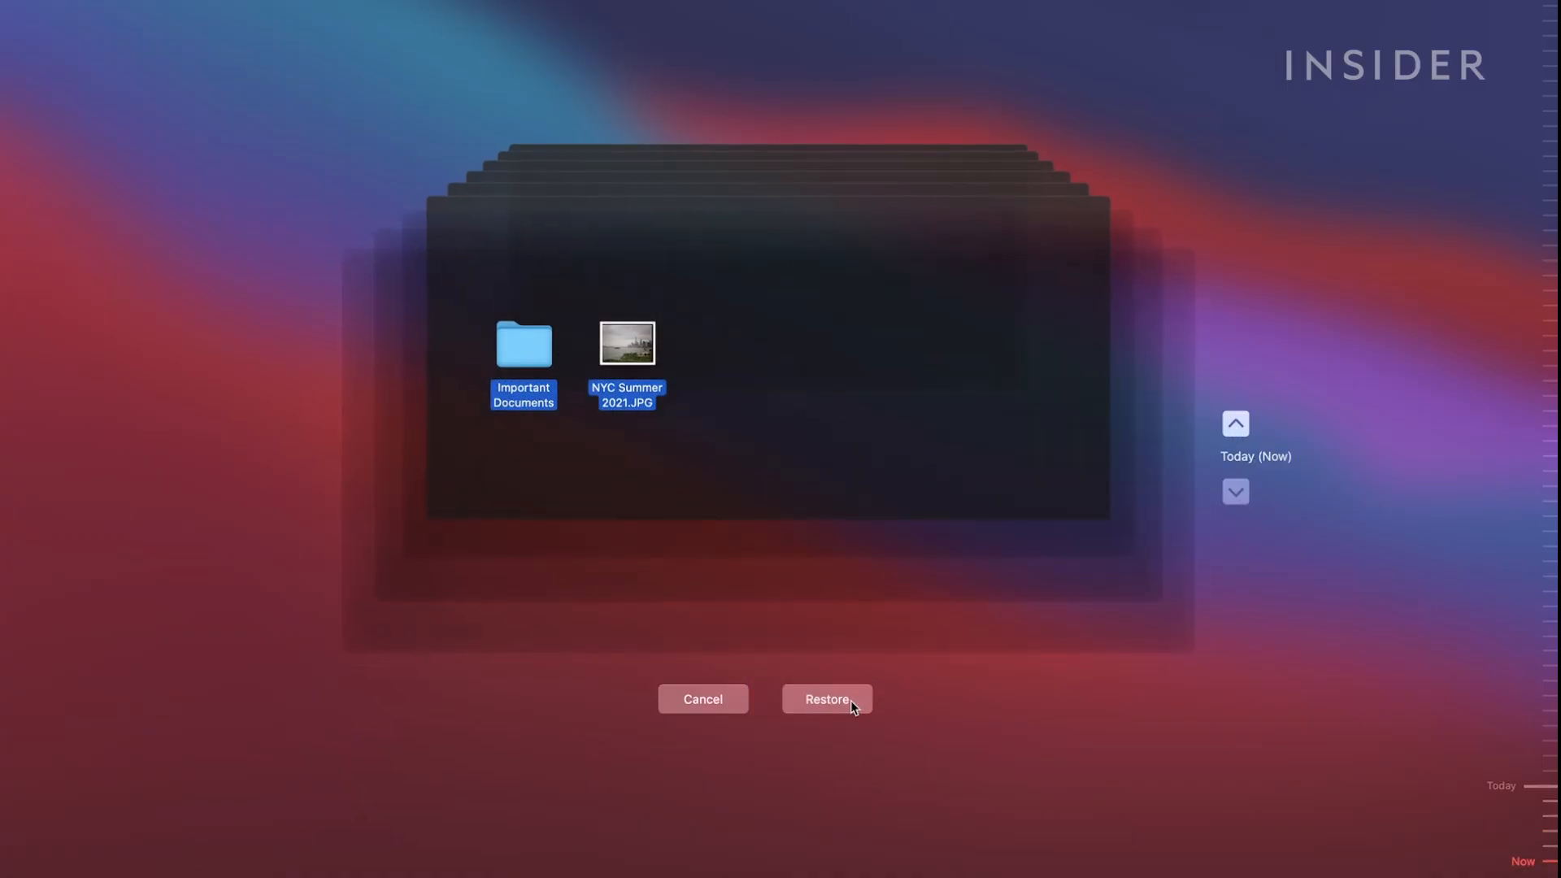
{"action": "left_click", "coordinate": [826, 698]}
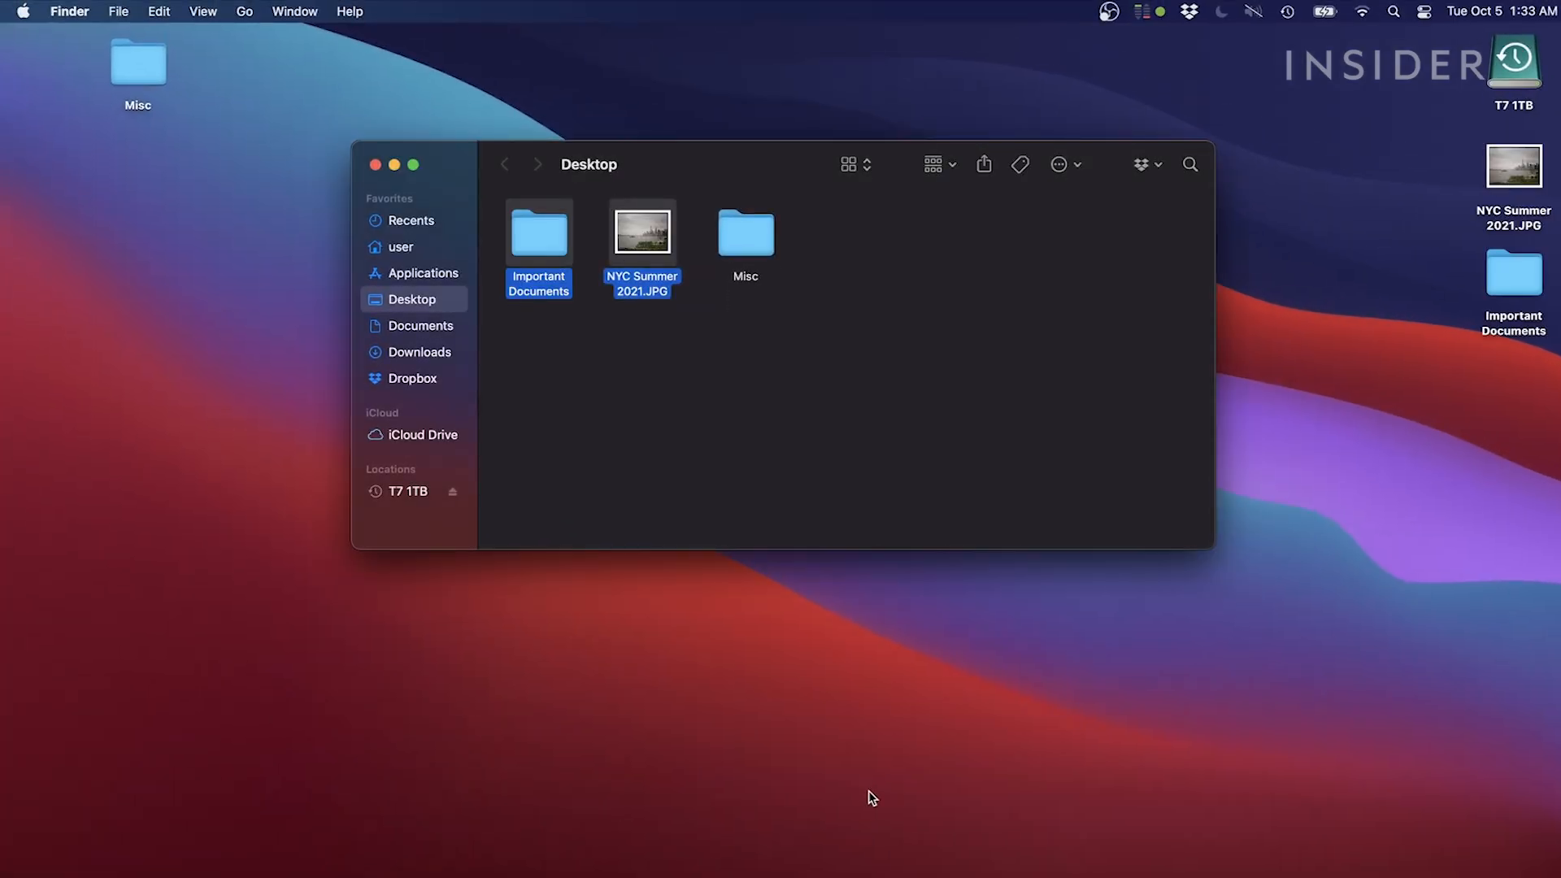
{"action": "mouse_move", "coordinate": [860, 563]}
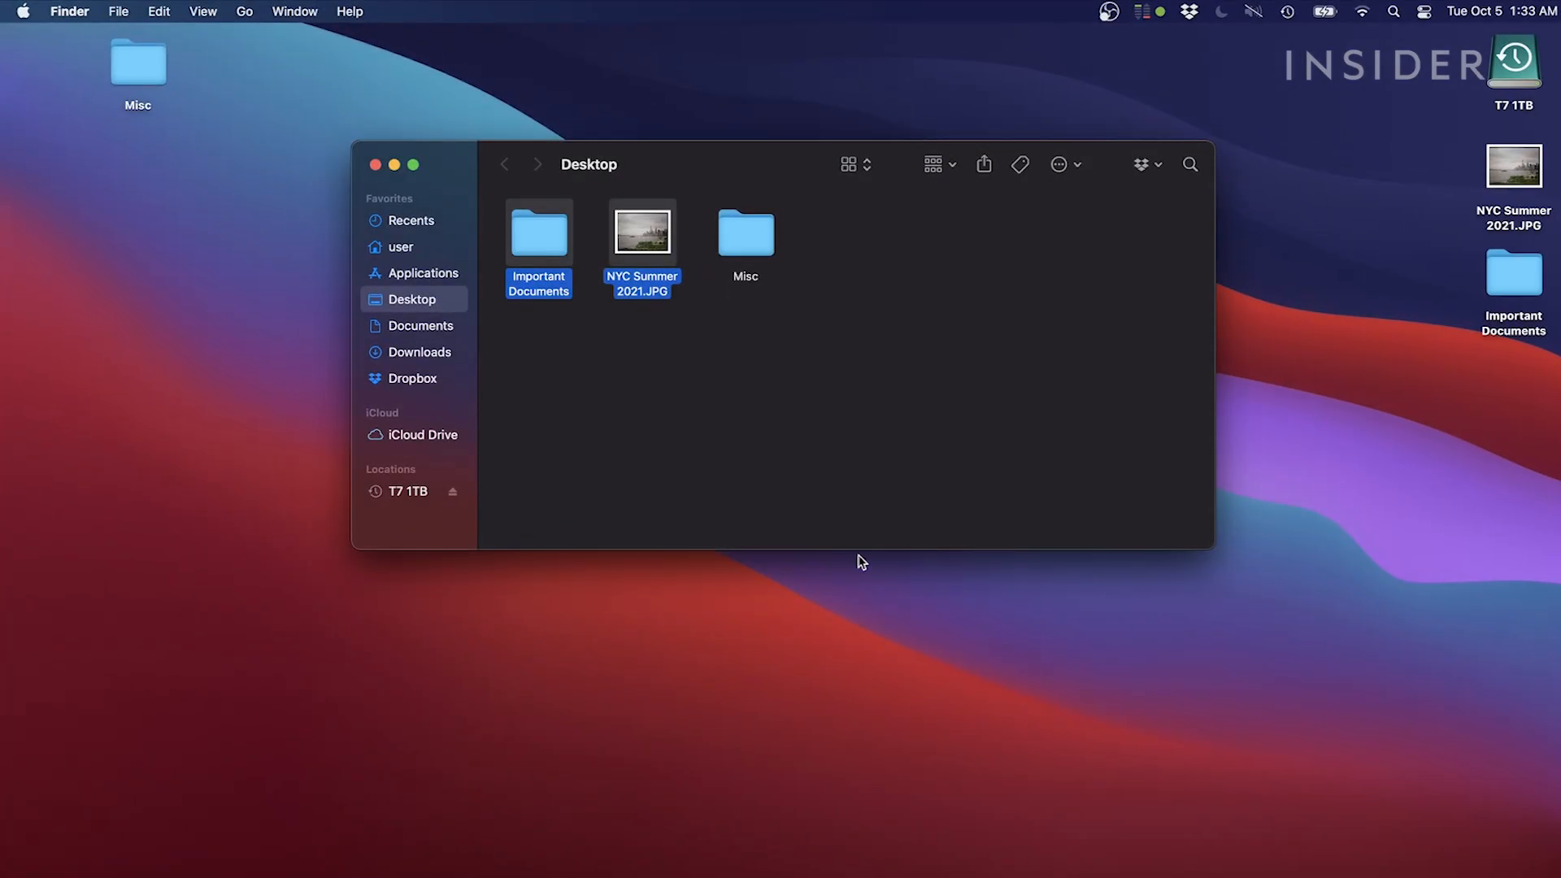
Close the Desktop Finder window showing the restored items.
{"action": "left_click", "coordinate": [376, 164]}
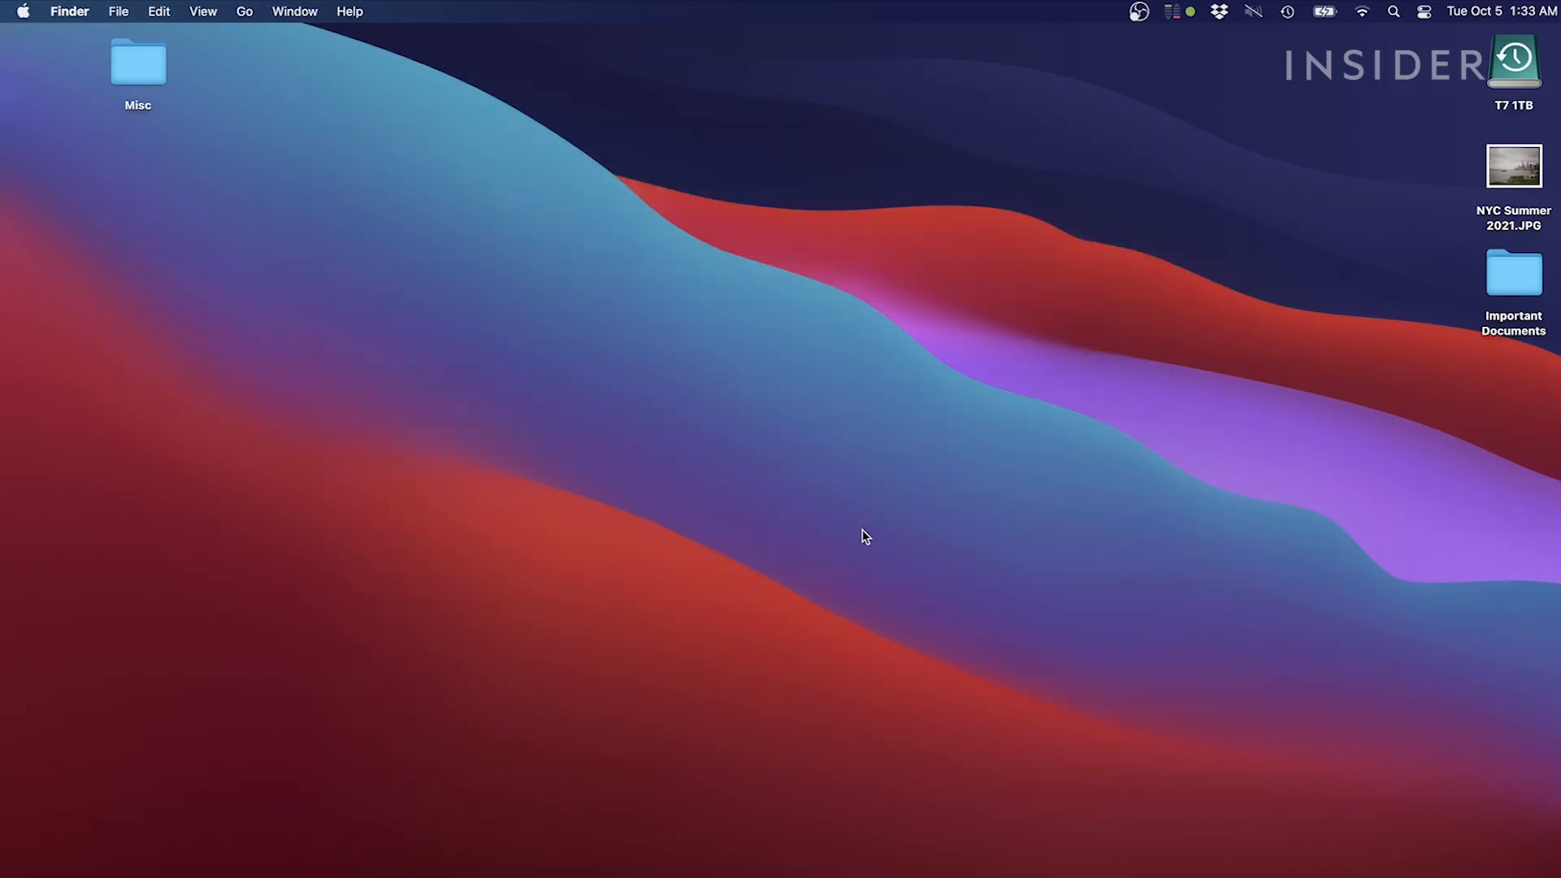